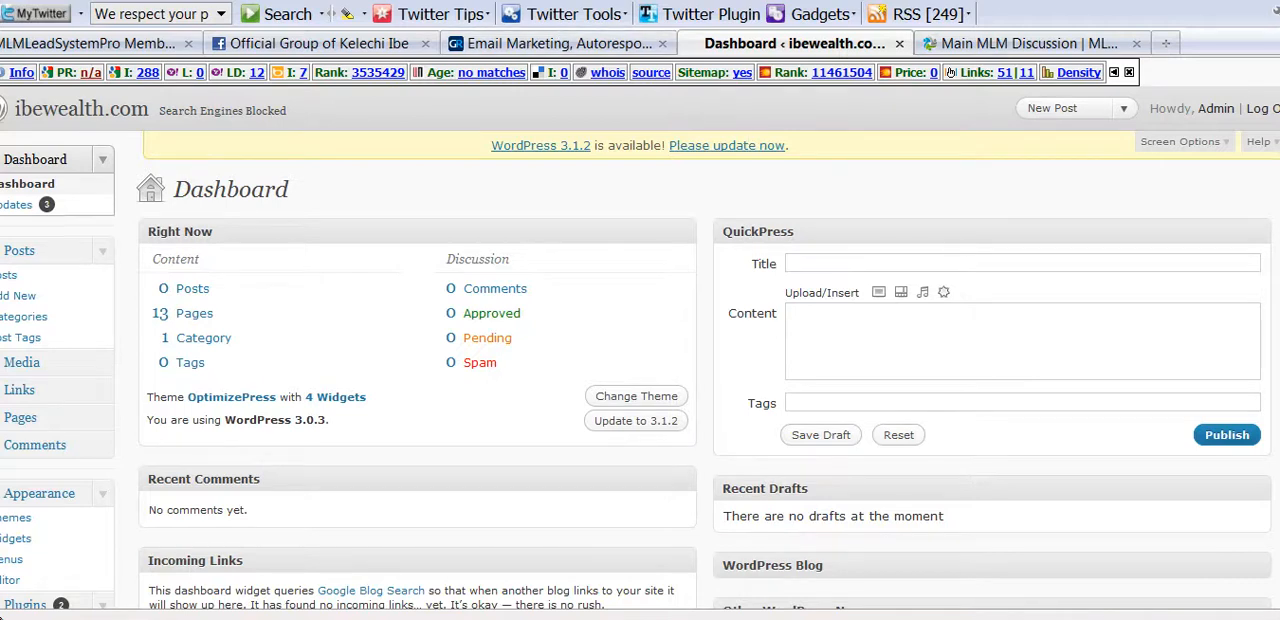
# Step: Start a new page and assign it the Squeeze 11 (Minimal) template under Page Attributes
pyautogui.scroll(-3)
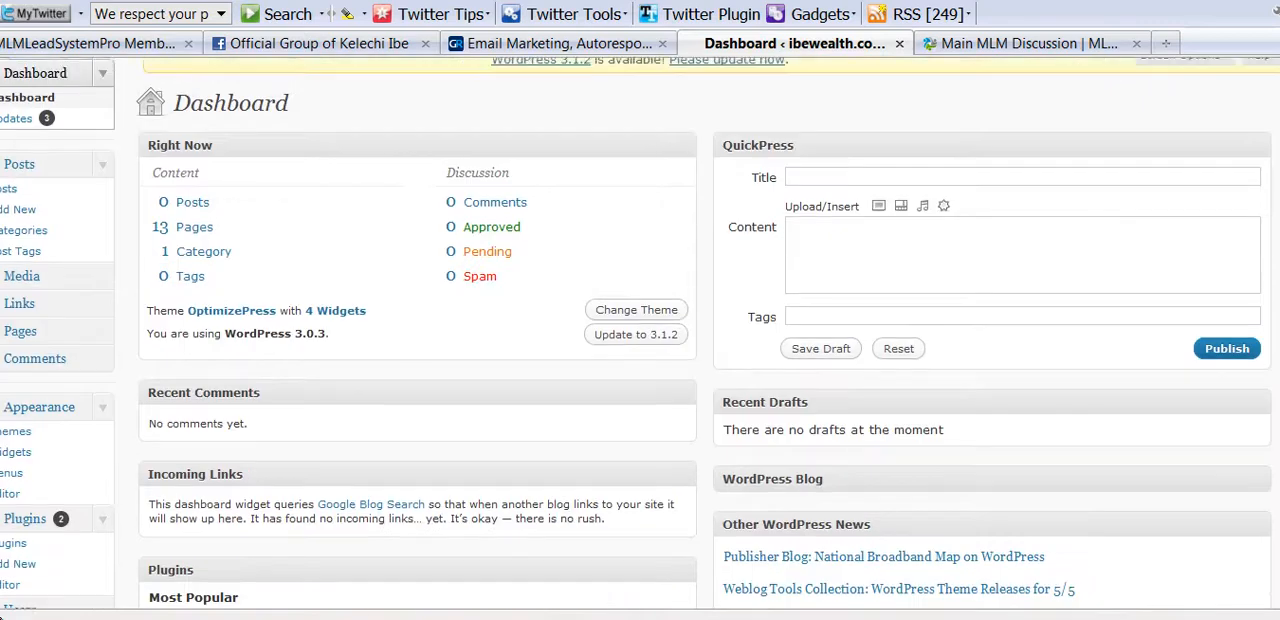
pyautogui.scroll(-3)
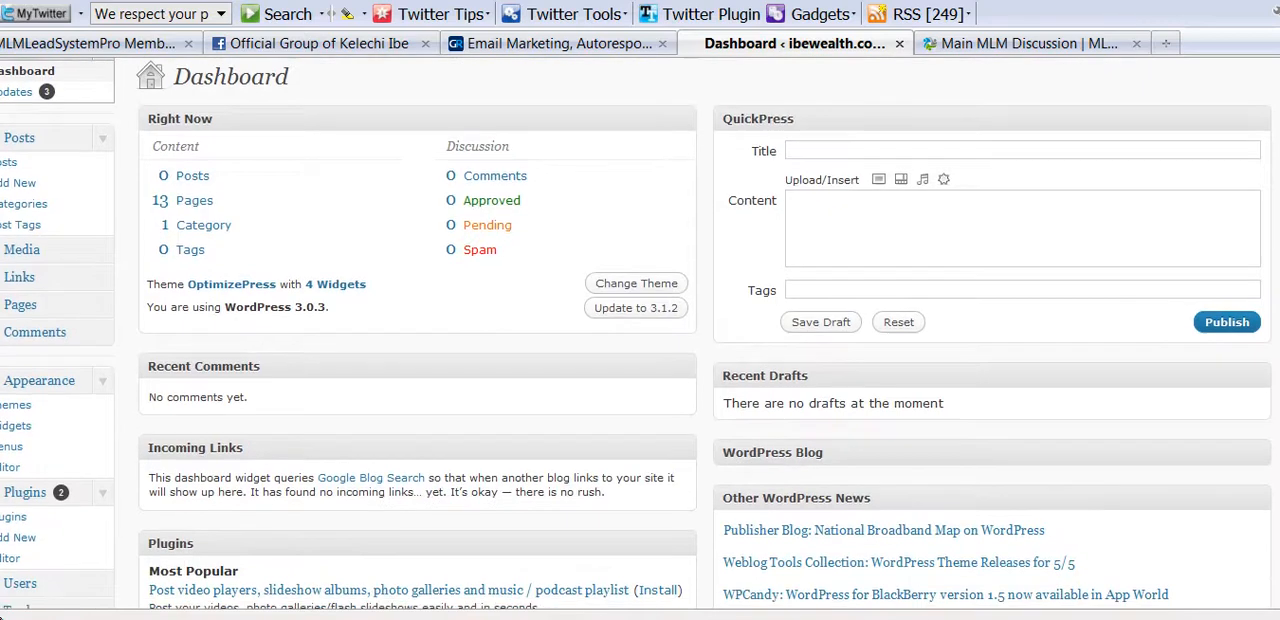
pyautogui.scroll(-3)
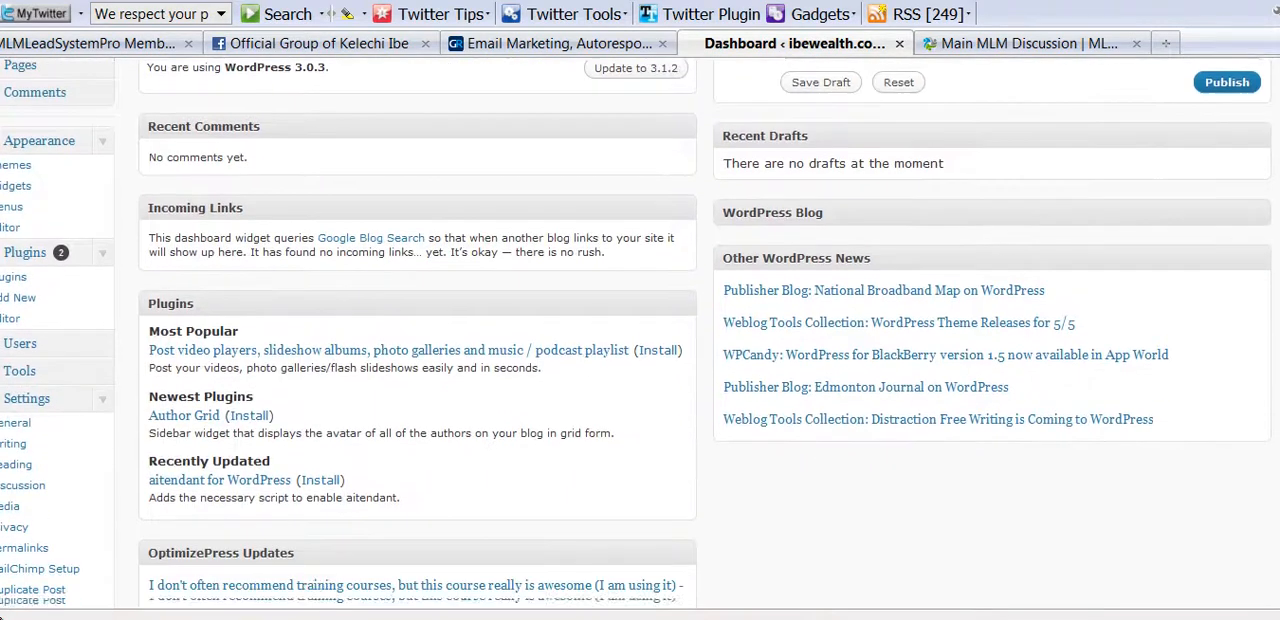
pyautogui.scroll(-3)
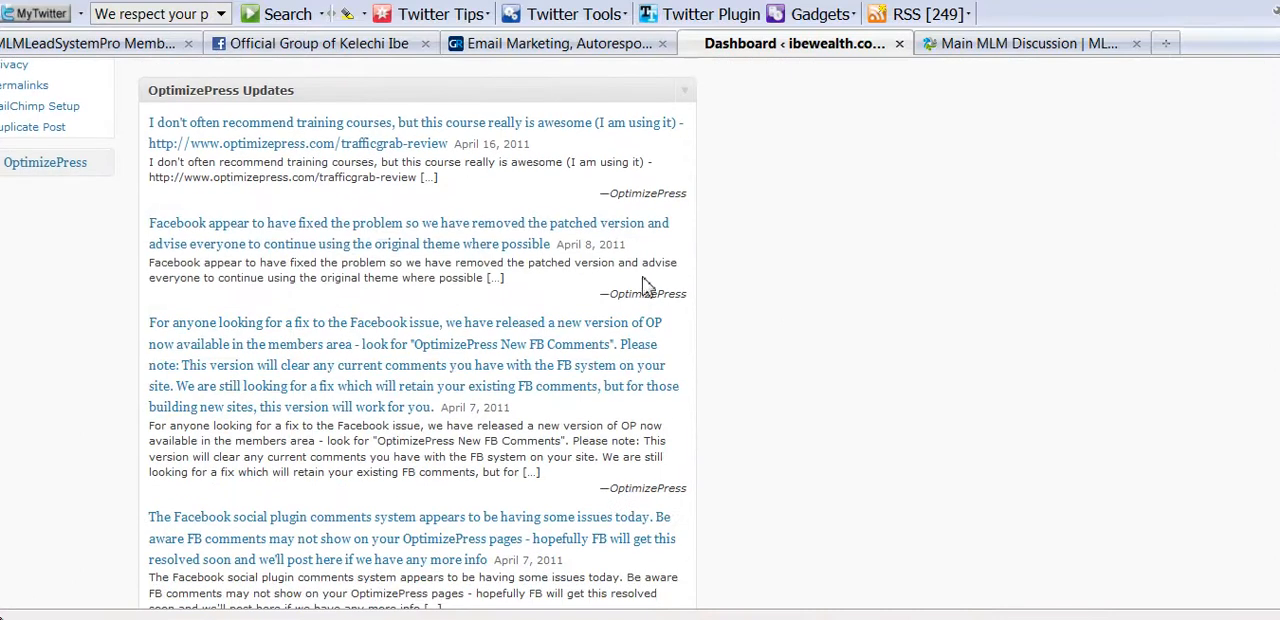
pyautogui.moveTo(44, 162)
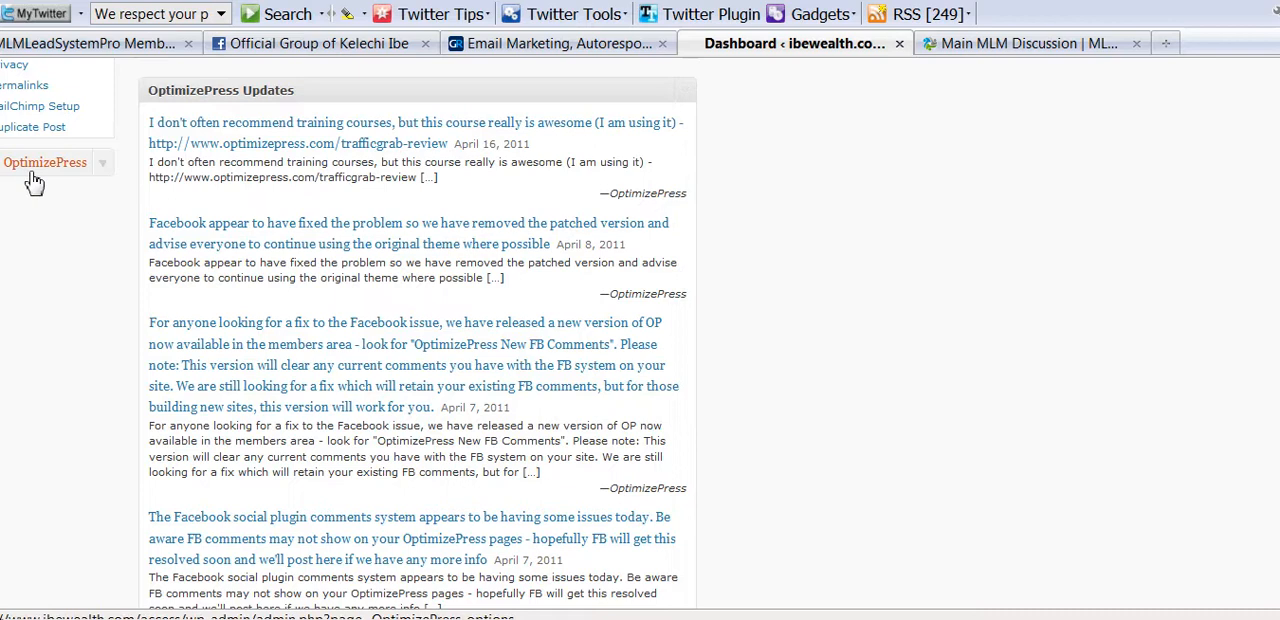
pyautogui.moveTo(60, 172)
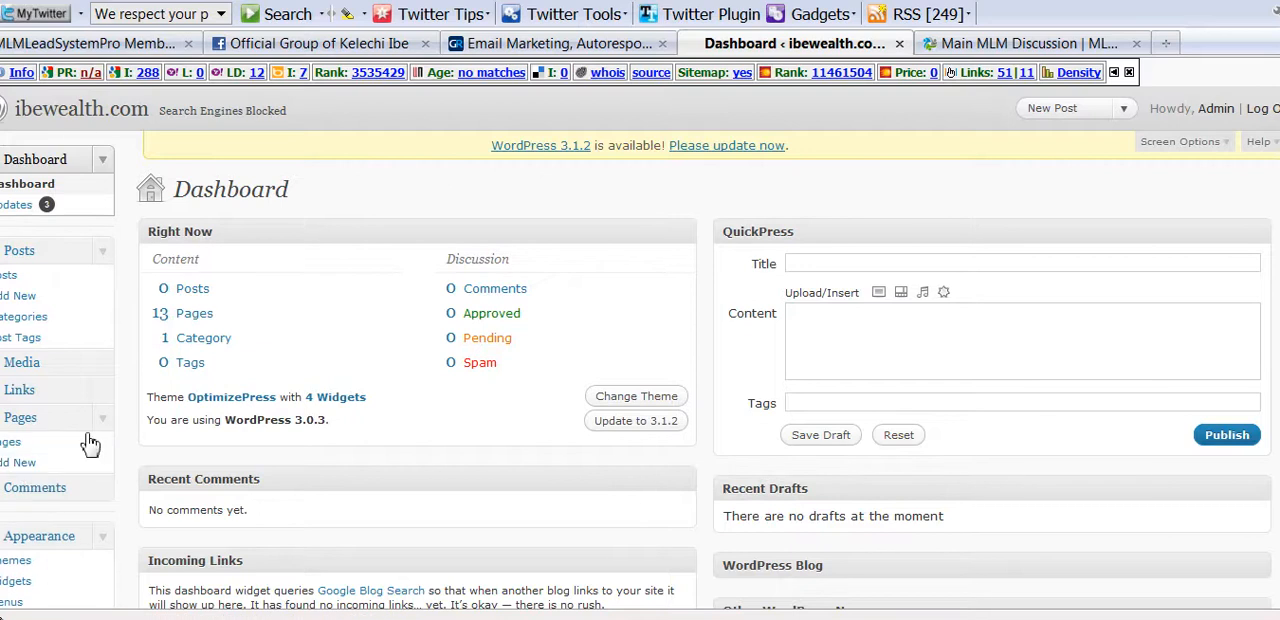
pyautogui.click(18, 462)
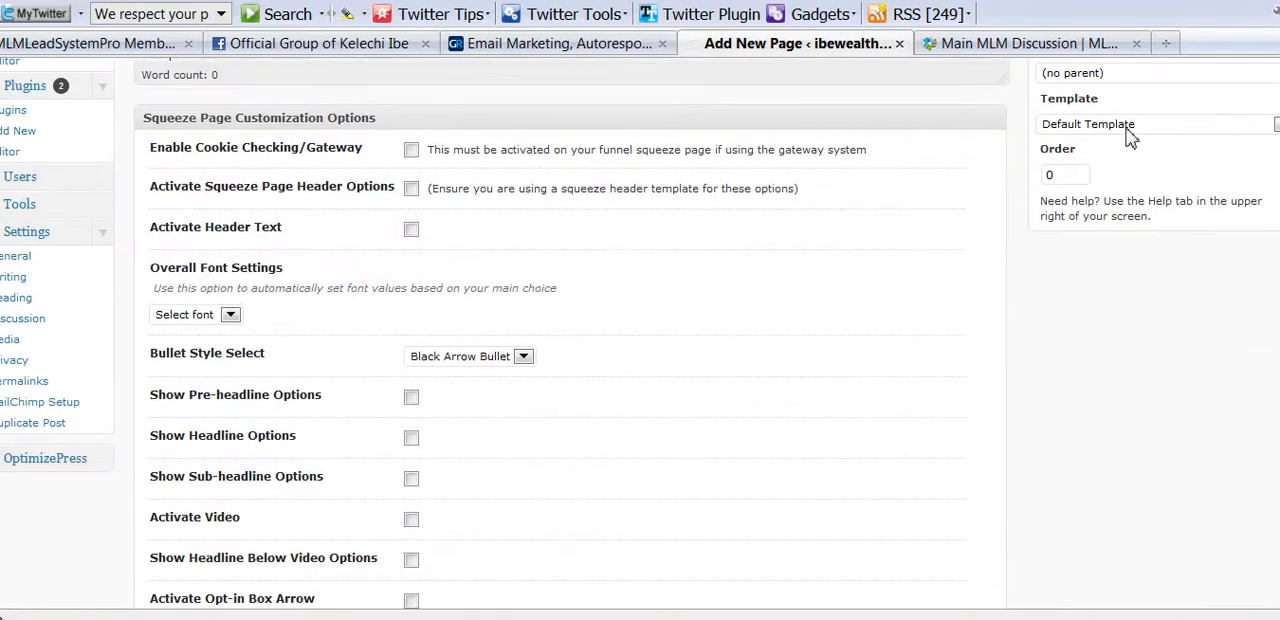
pyautogui.click(1156, 124)
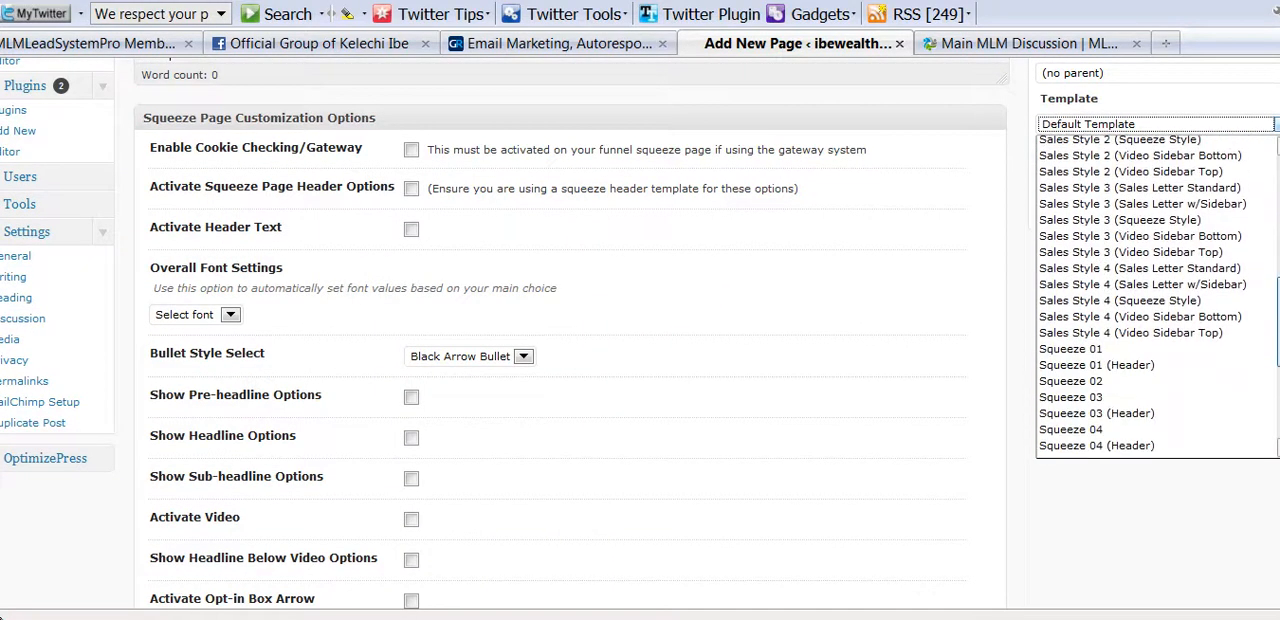
pyautogui.scroll(-3)
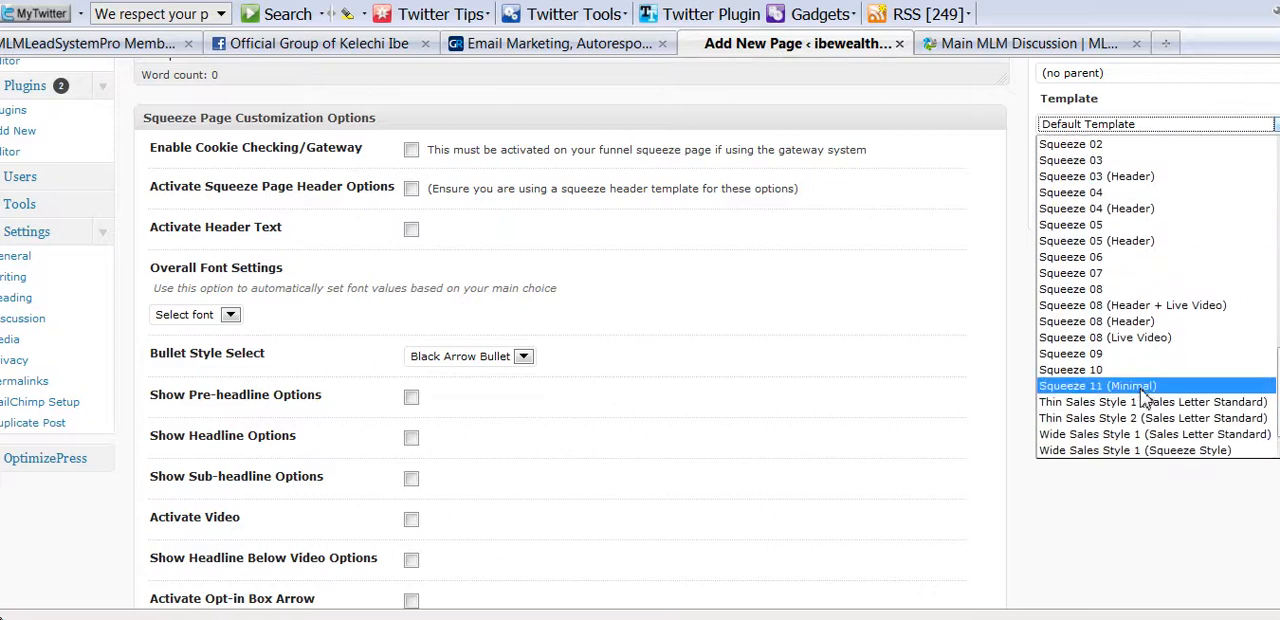
pyautogui.click(1096, 384)
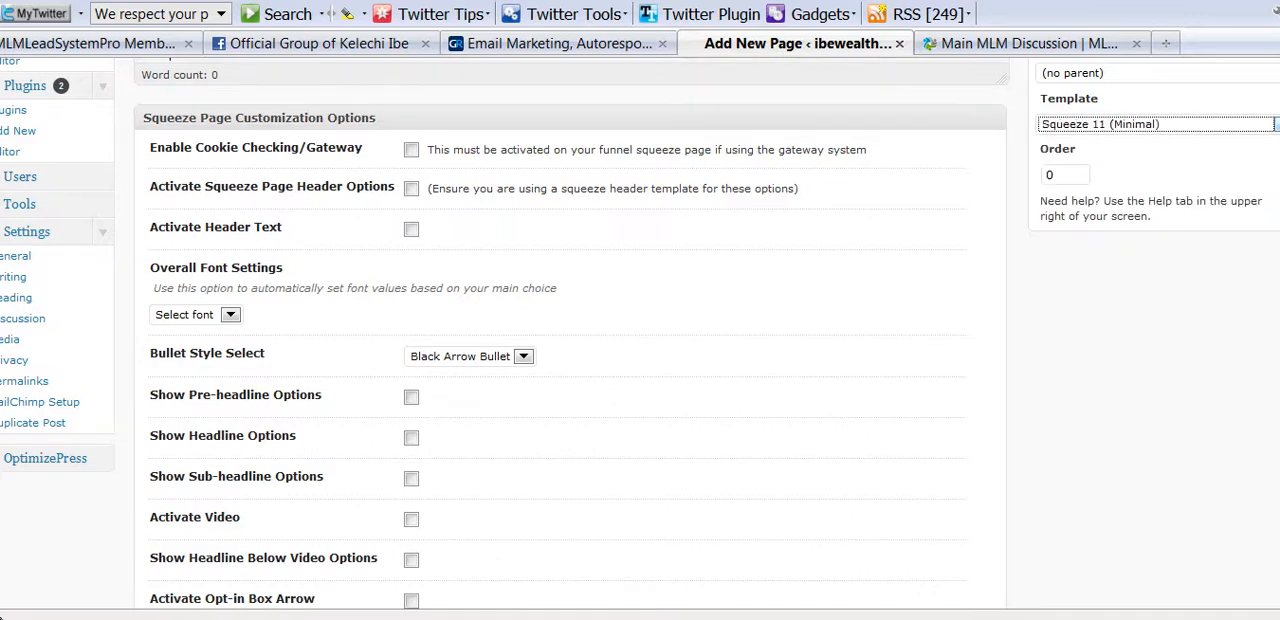
pyautogui.scroll(3)
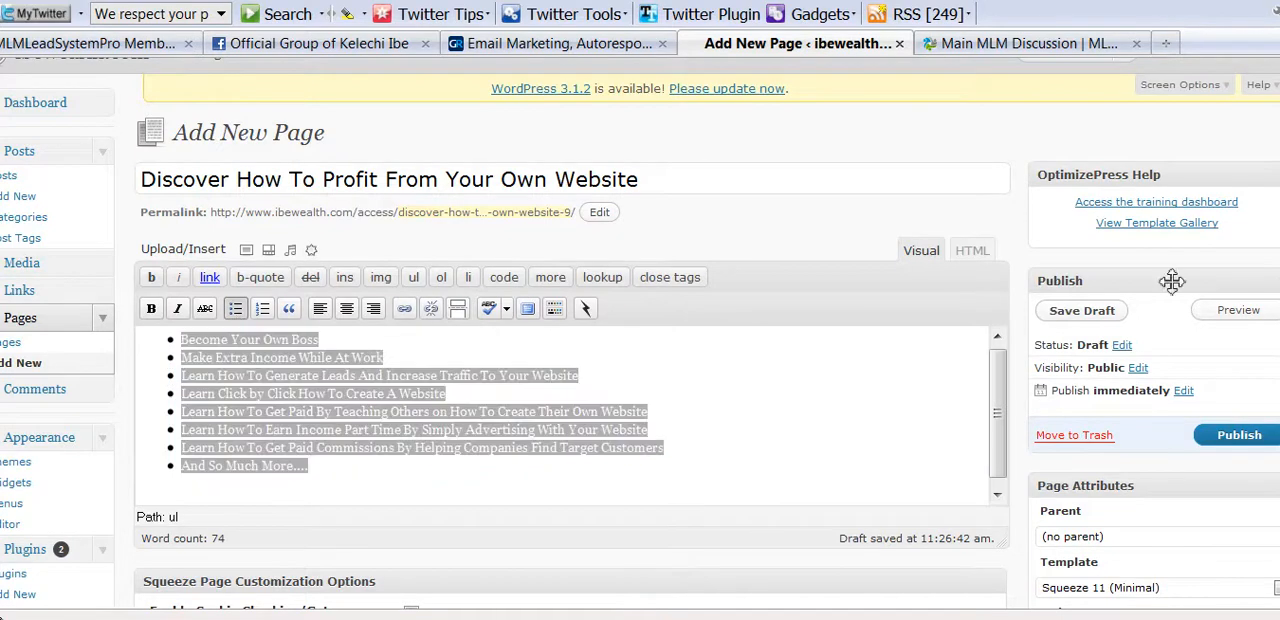
# Step: Make Impact the overall page font and enable the pre-headline options
pyautogui.scroll(-3)
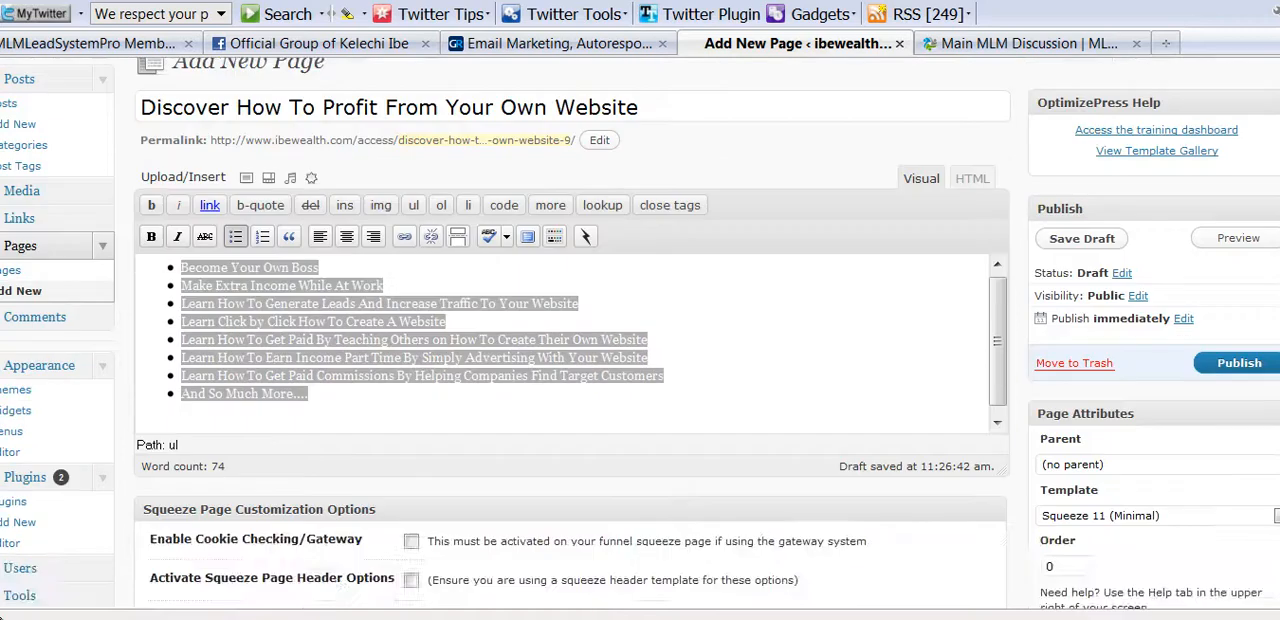
pyautogui.scroll(-3)
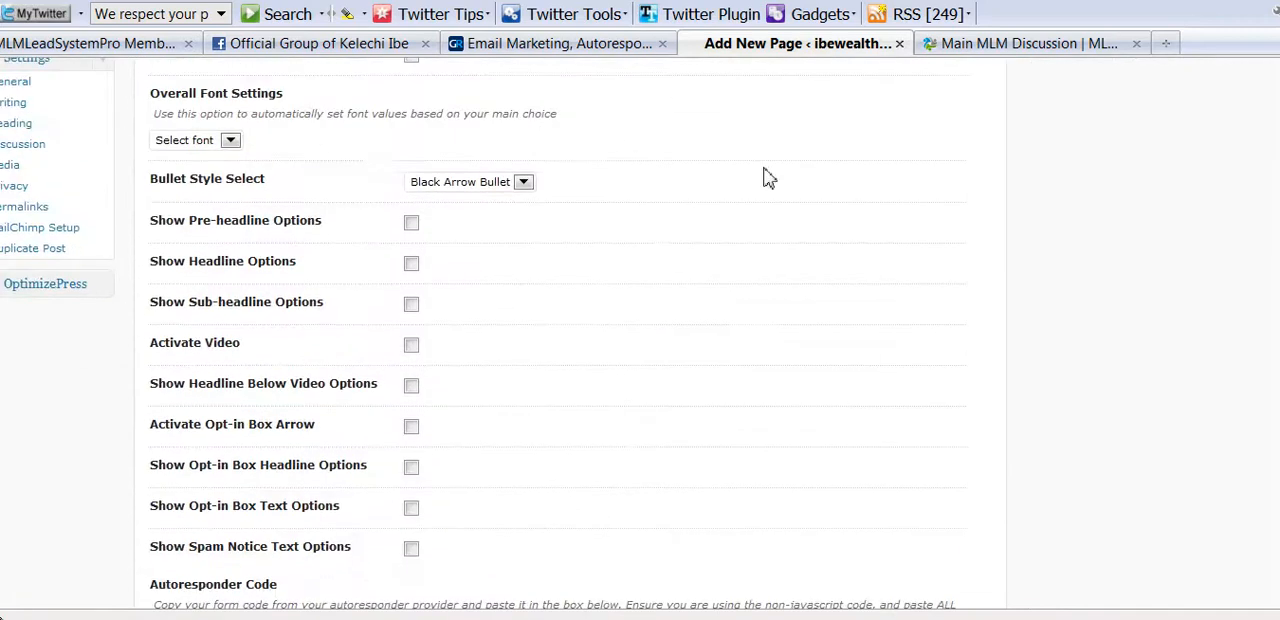
pyautogui.click(196, 140)
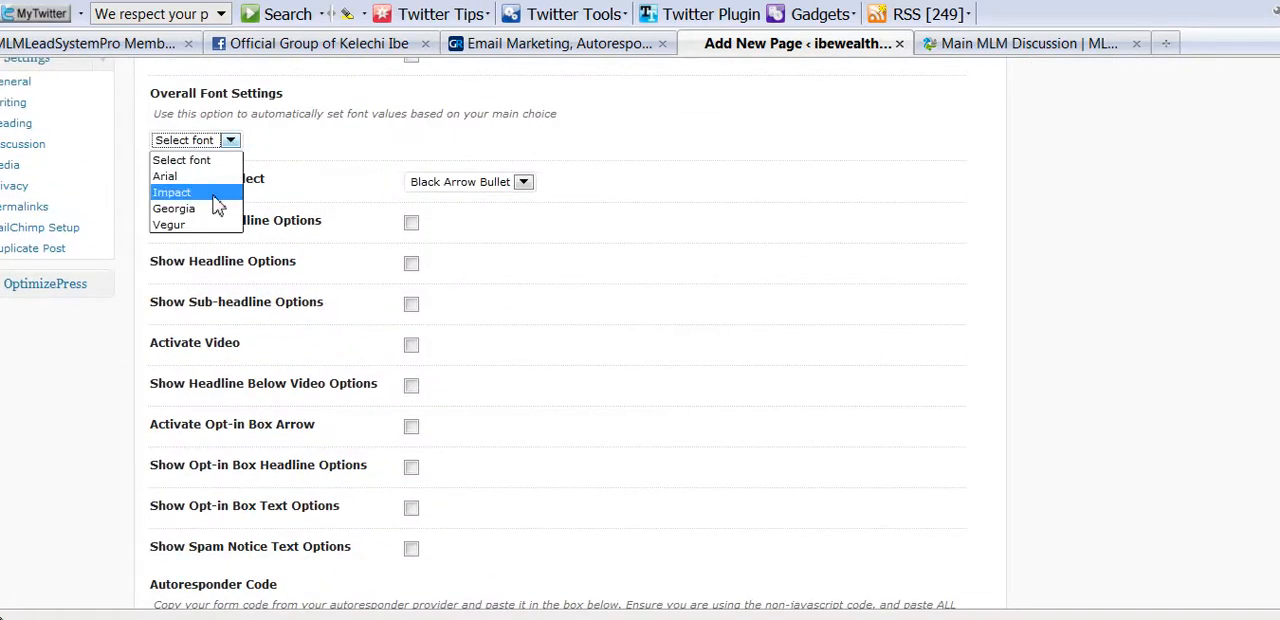
pyautogui.click(172, 192)
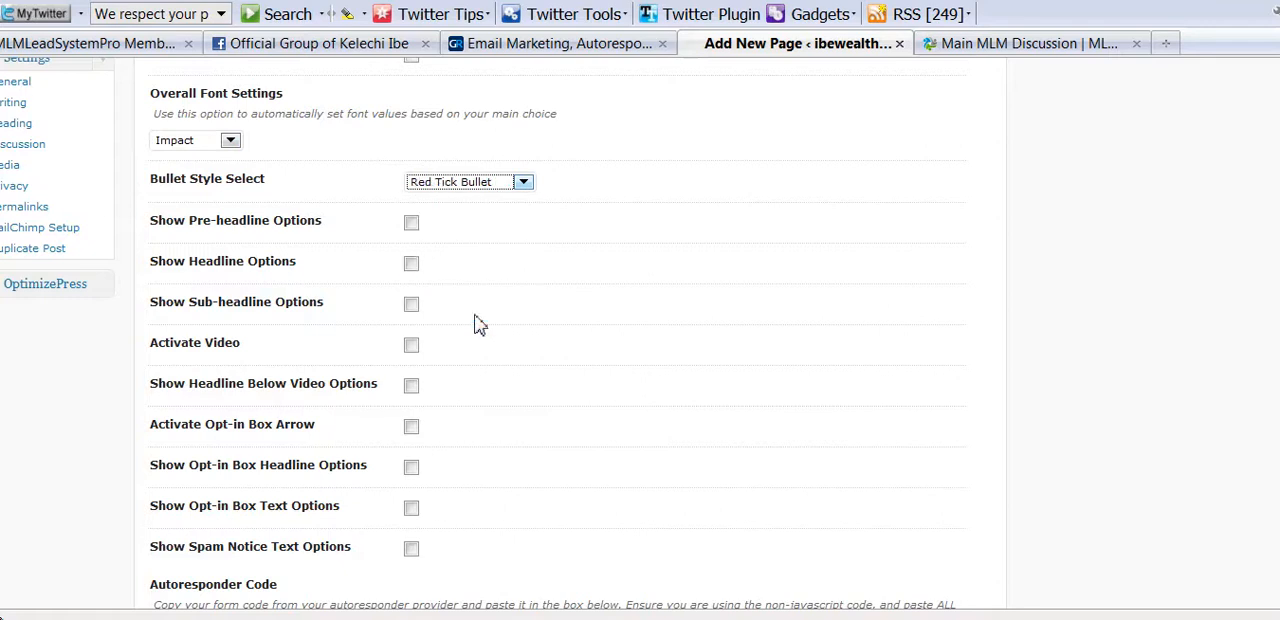
pyautogui.click(412, 222)
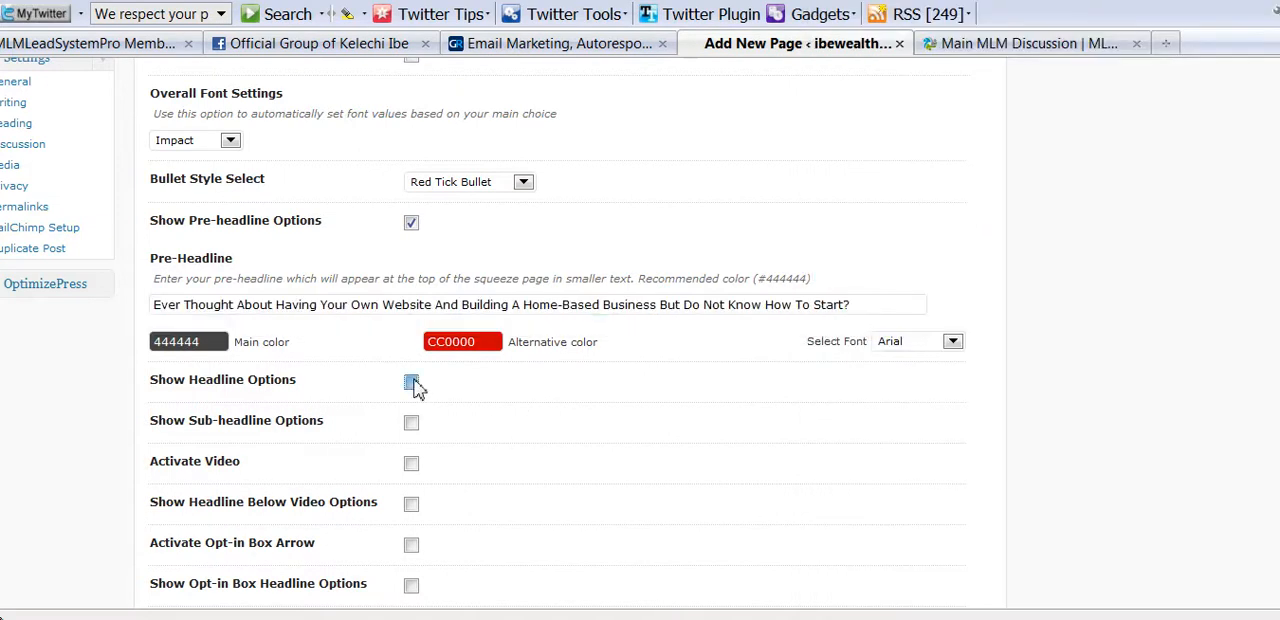
# Step: Enable the headline and fill it with the free report and coaching headline from the notes
pyautogui.click(412, 382)
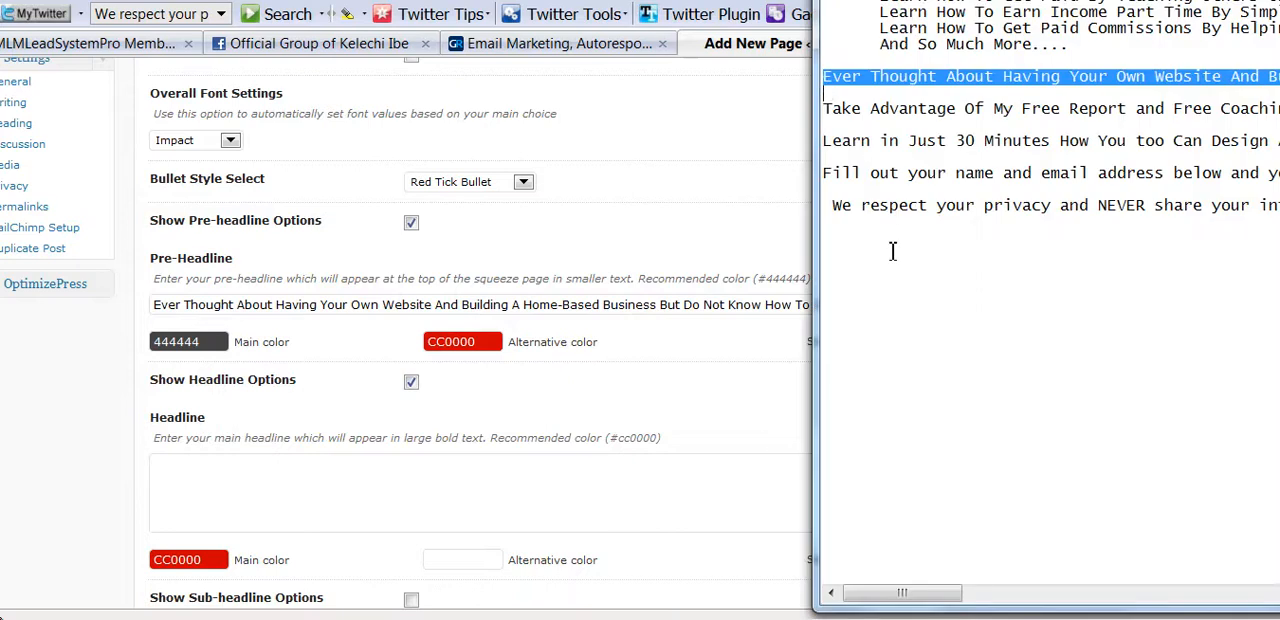
pyautogui.doubleClick(842, 108)
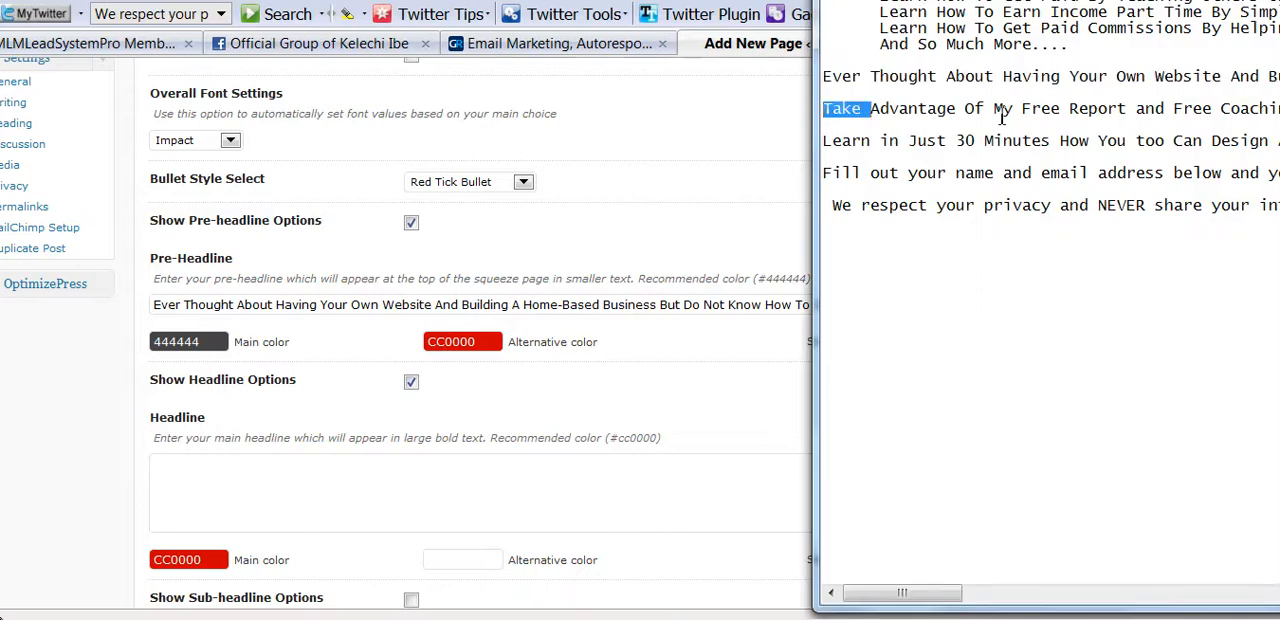
pyautogui.hscroll(3)
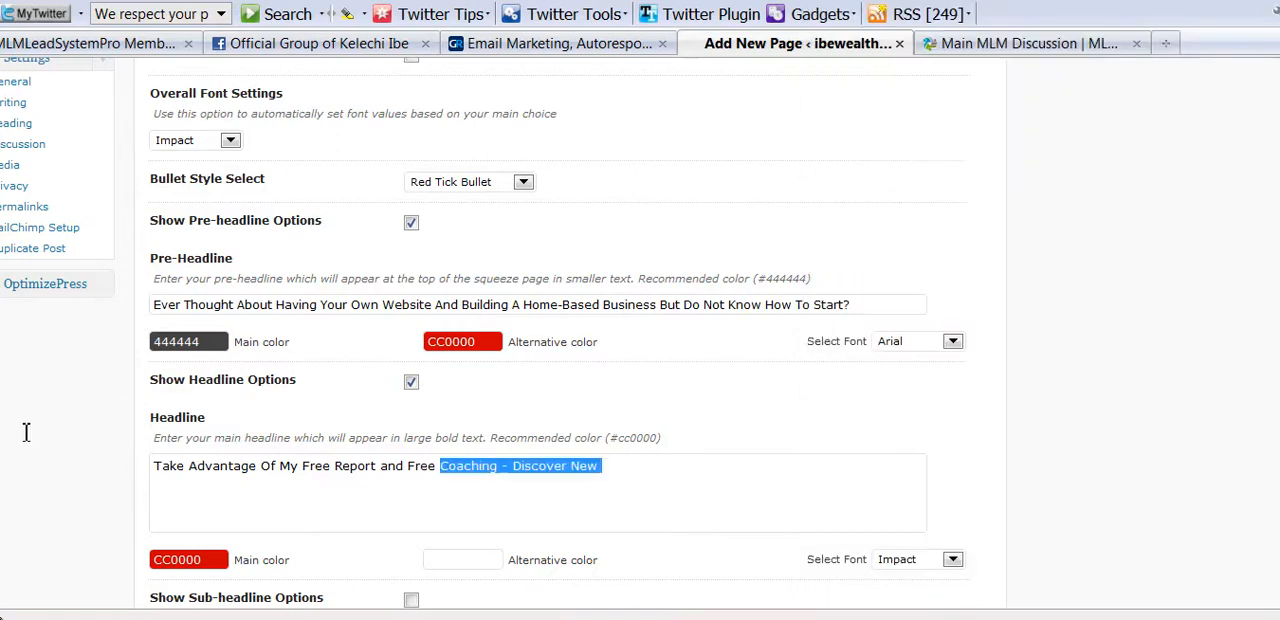
pyautogui.write('And Innovative Way On How to Generate Traffic and Leads, How You Can Create, Maintain And Profit From Owning A Website')
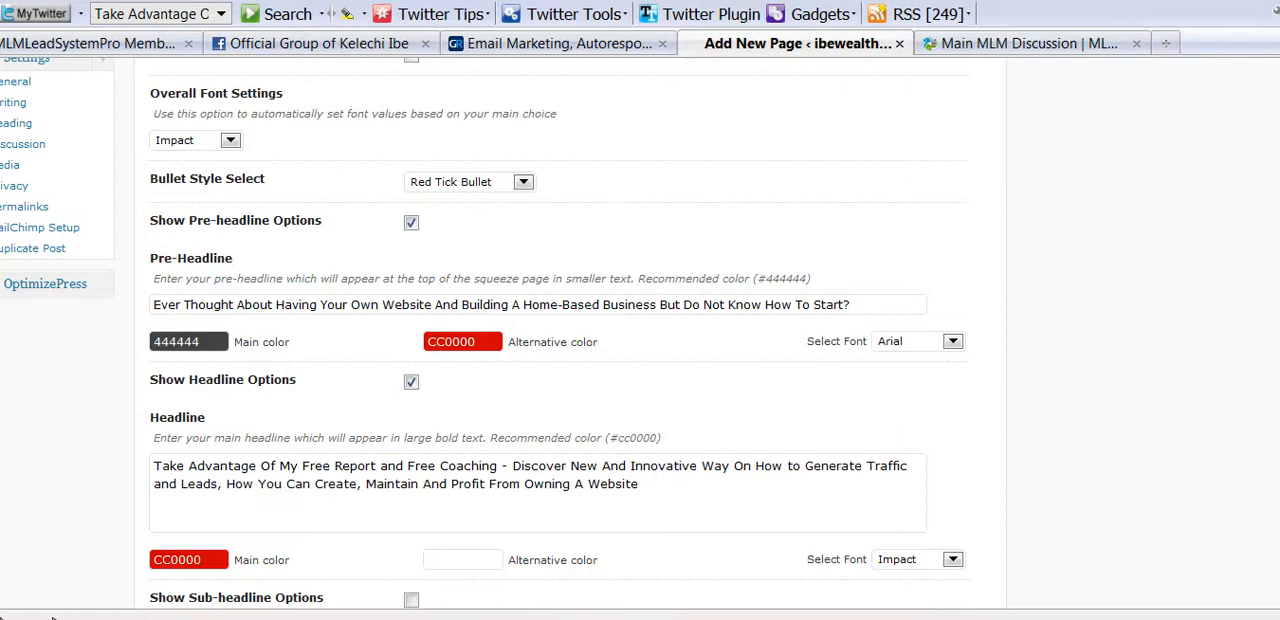
pyautogui.scroll(-3)
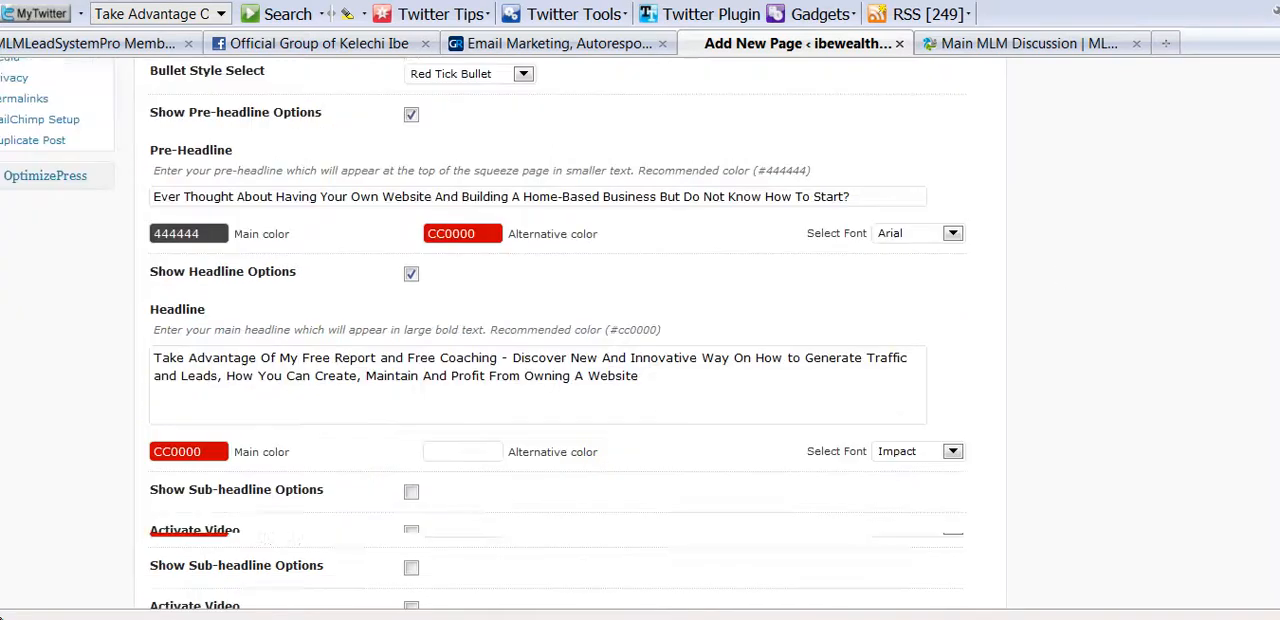
pyautogui.scroll(-3)
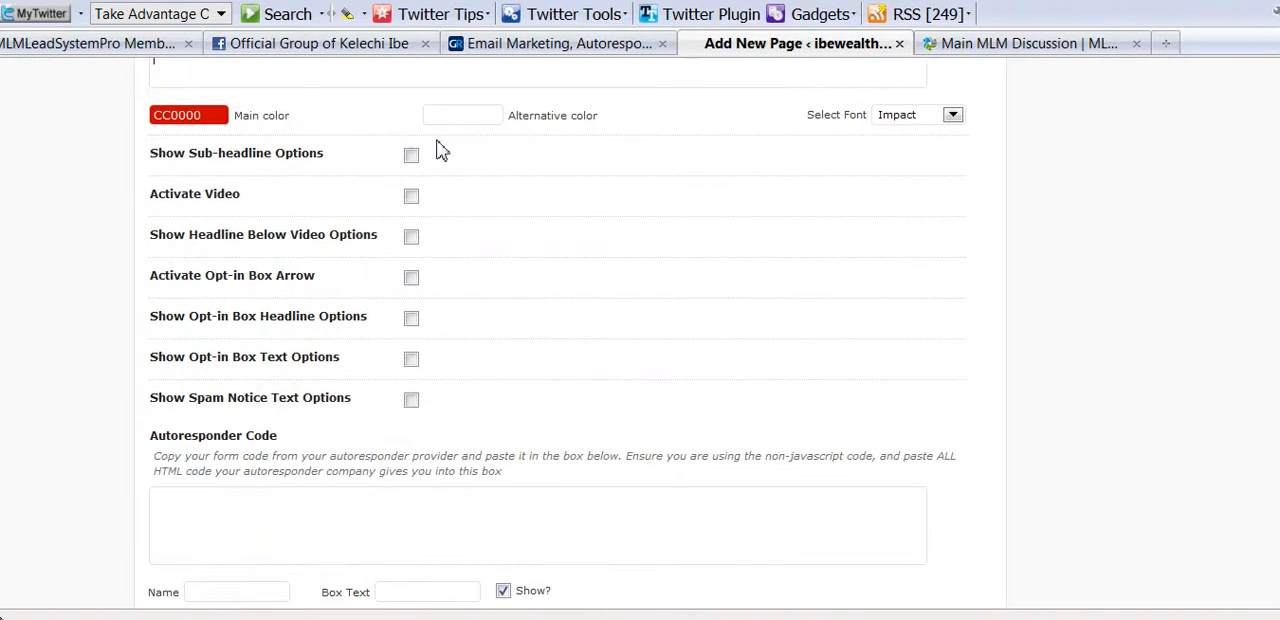
# Step: Enable the sub-headline: 'Learn in Just 30 Minutes How You too Can Design A Website...'
pyautogui.click(412, 156)
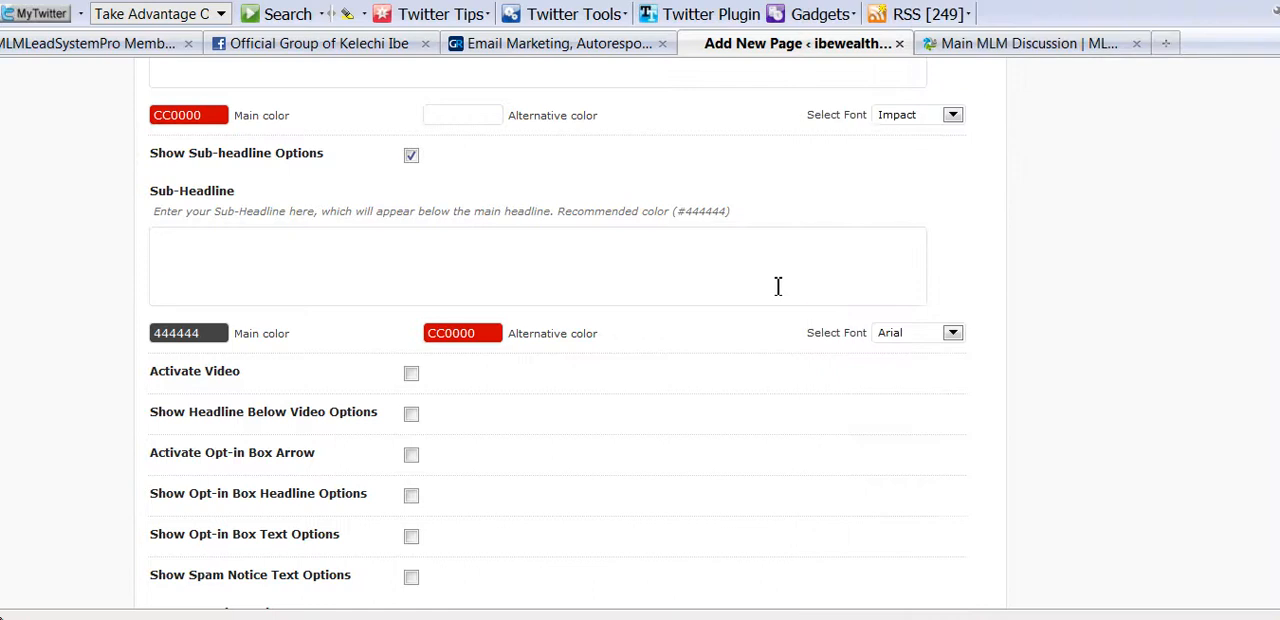
pyautogui.write('Learn in Just 30 Minutes How You too Can Design A Website,  How To Build A Home-Based Business And Generate Positive Passive Cash Flow Income Online')
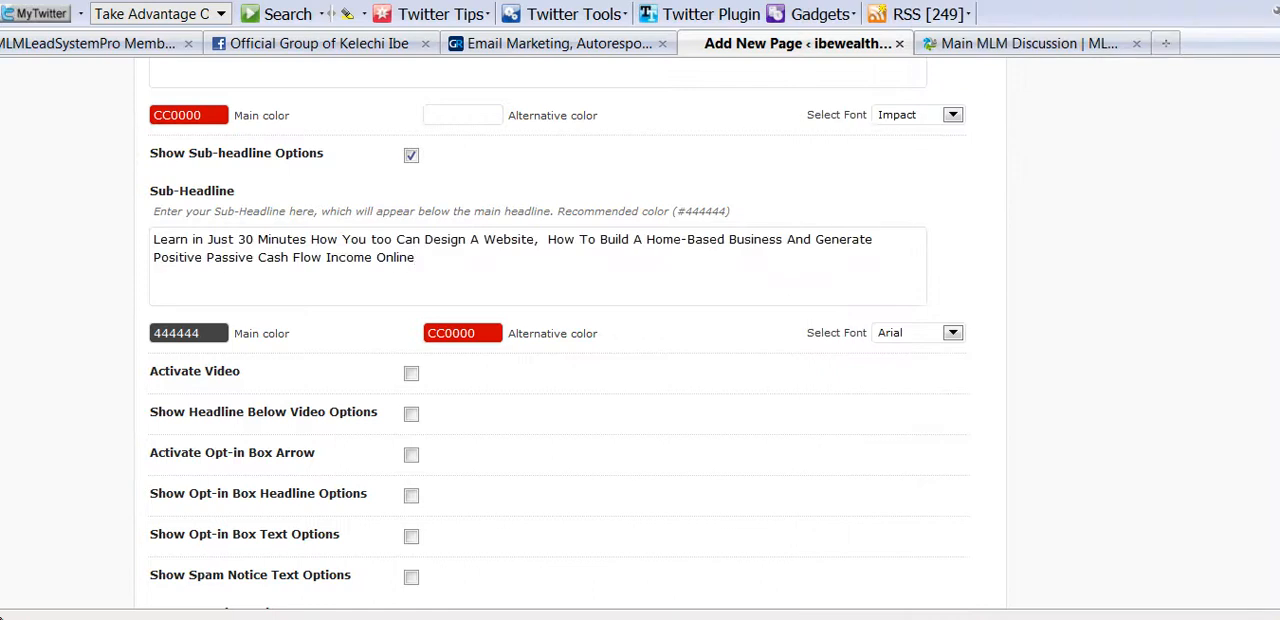
pyautogui.scroll(-3)
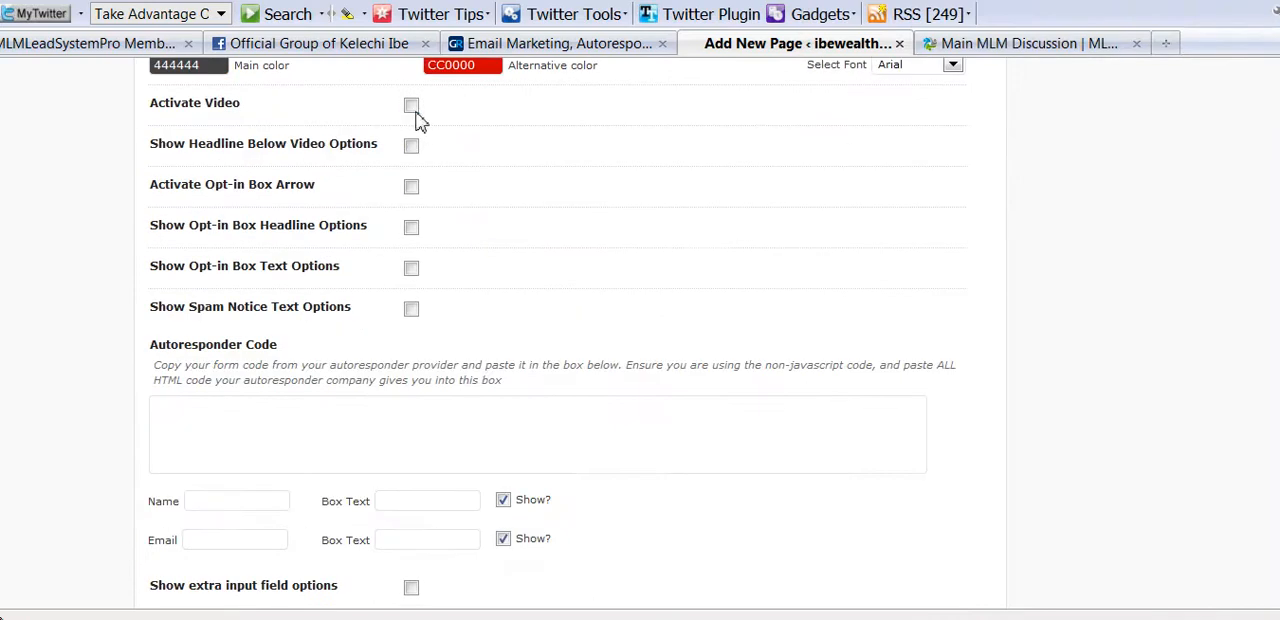
# Step: Activate the video section and choose photo 039.JPG as its video graphic
pyautogui.click(412, 104)
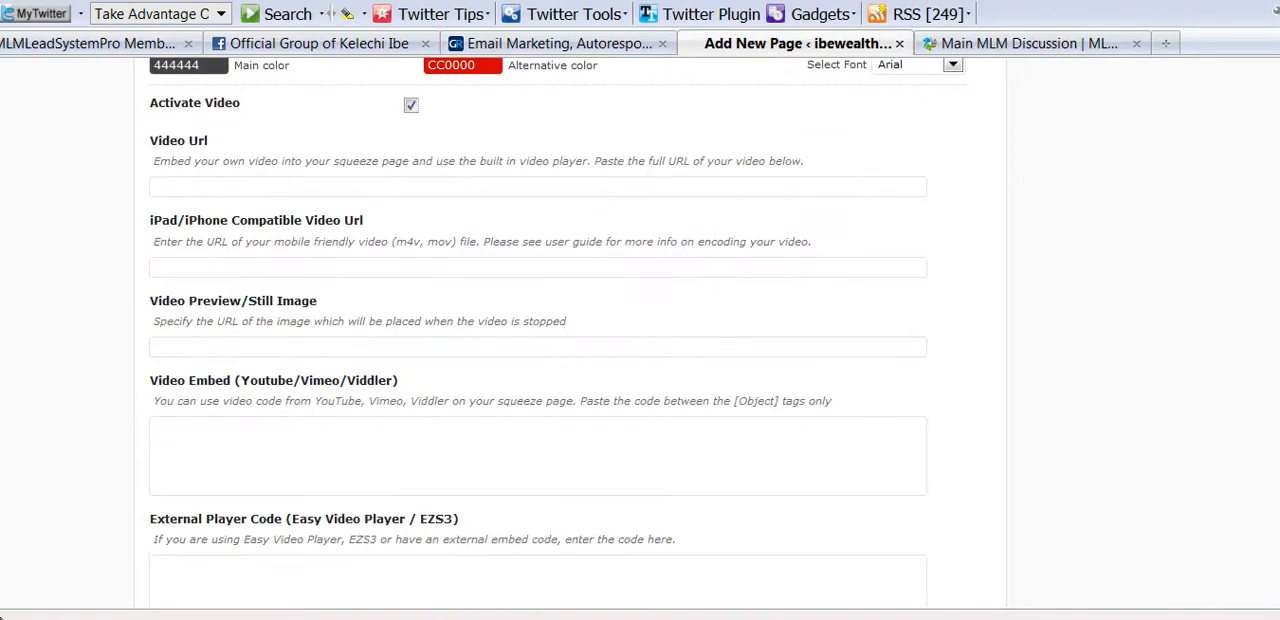
pyautogui.scroll(-3)
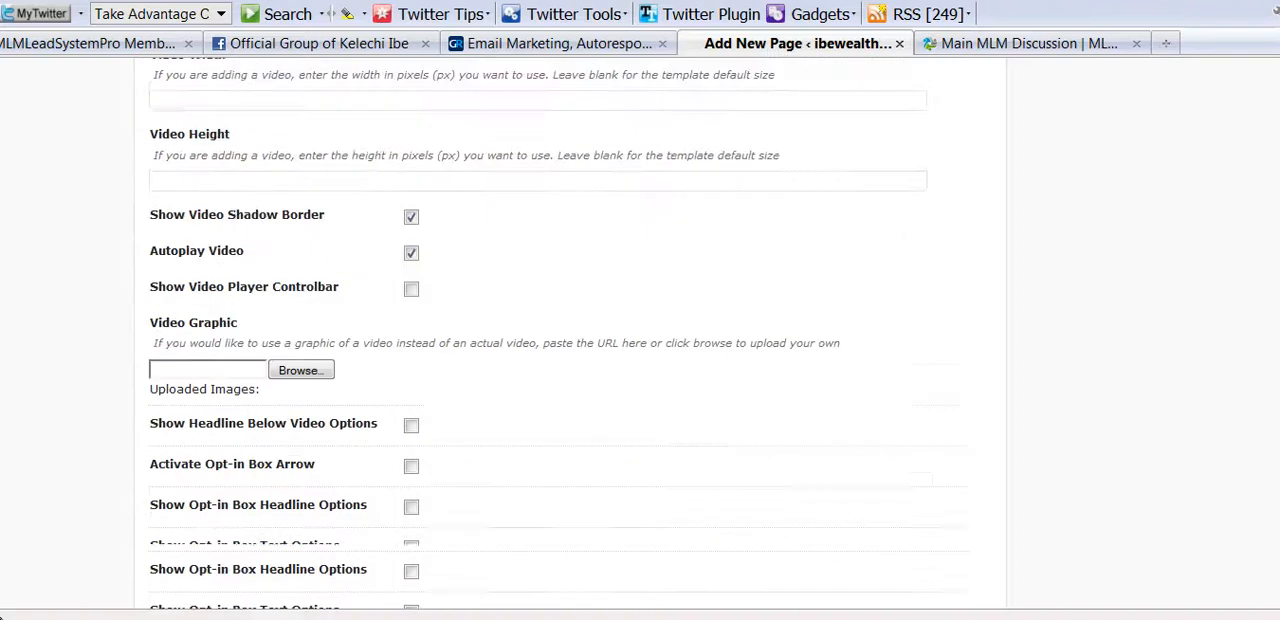
pyautogui.scroll(-3)
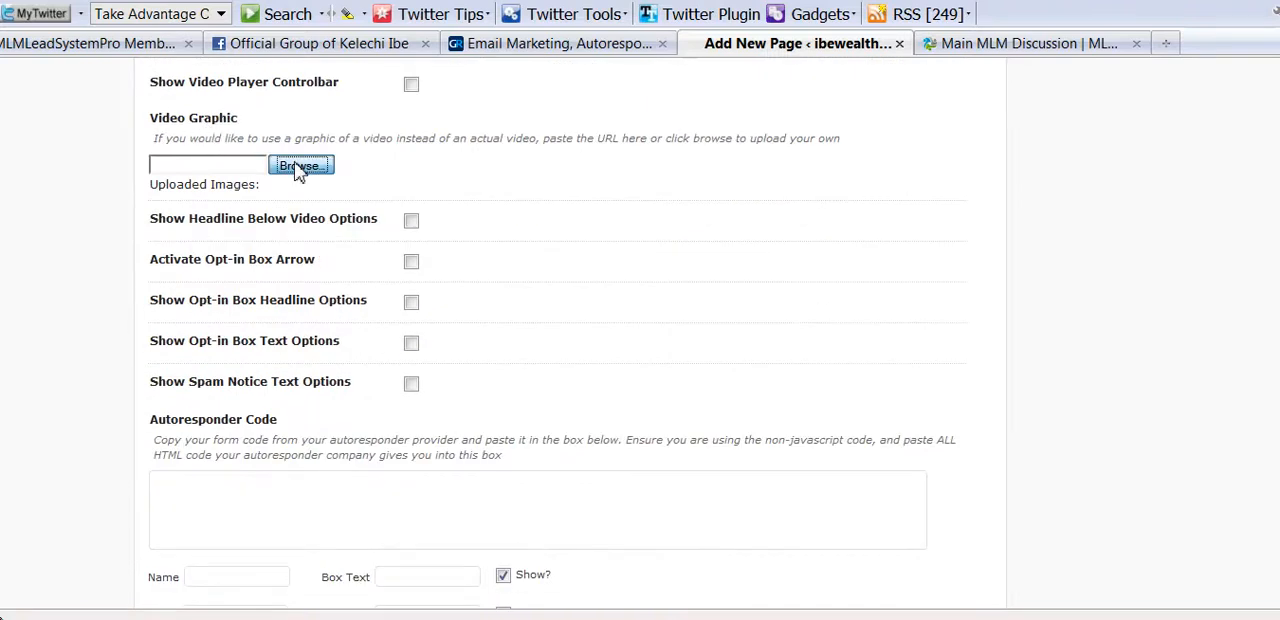
pyautogui.click(300, 164)
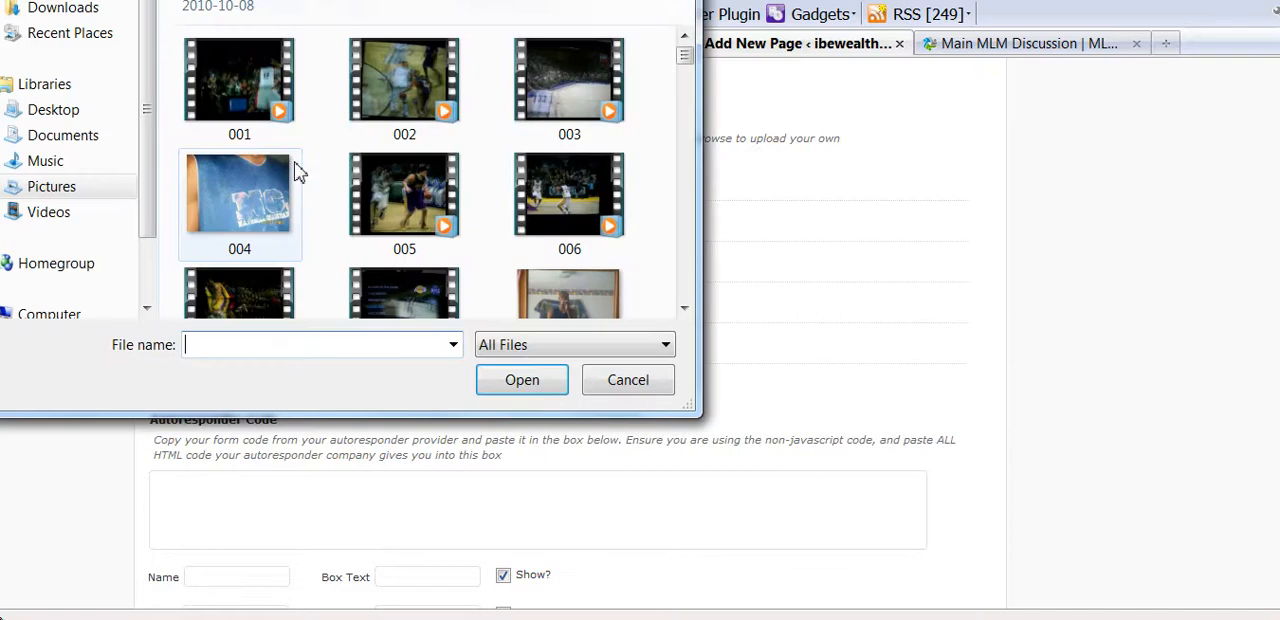
pyautogui.write('039')
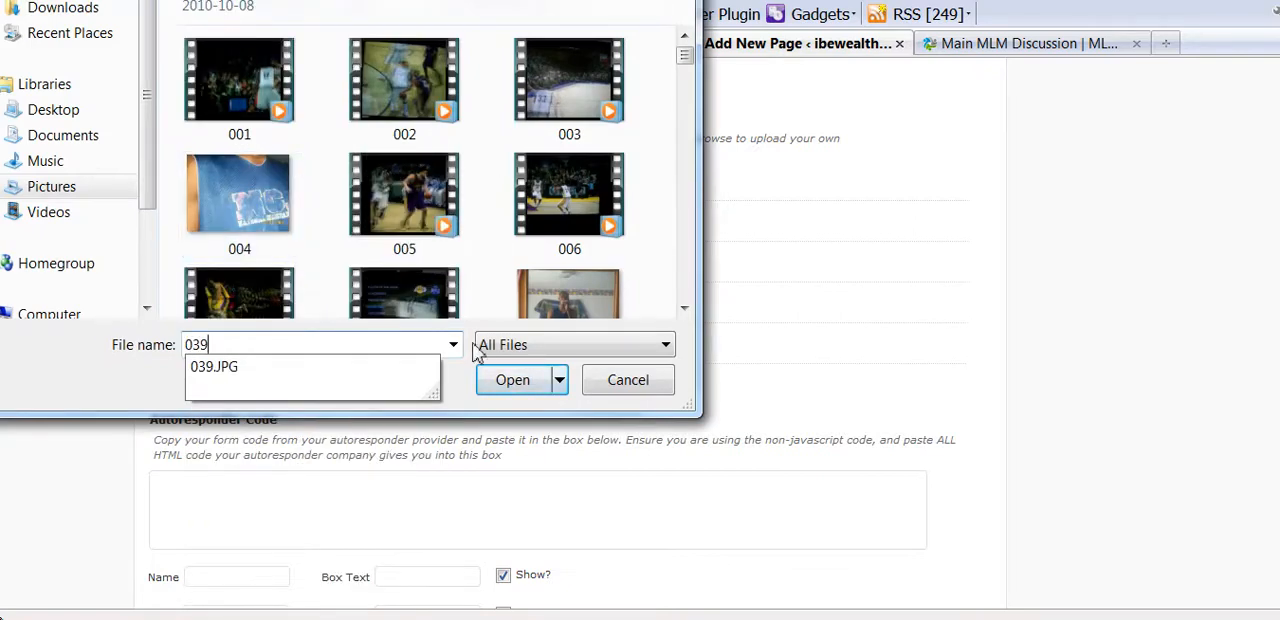
pyautogui.click(512, 380)
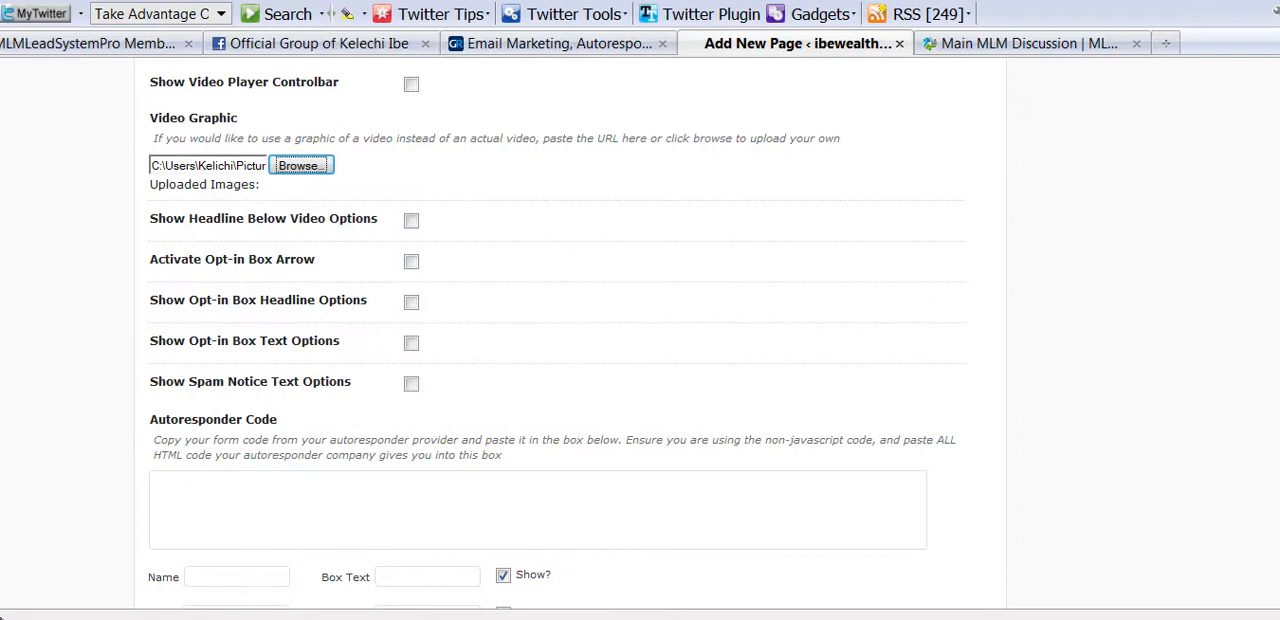
pyautogui.scroll(-3)
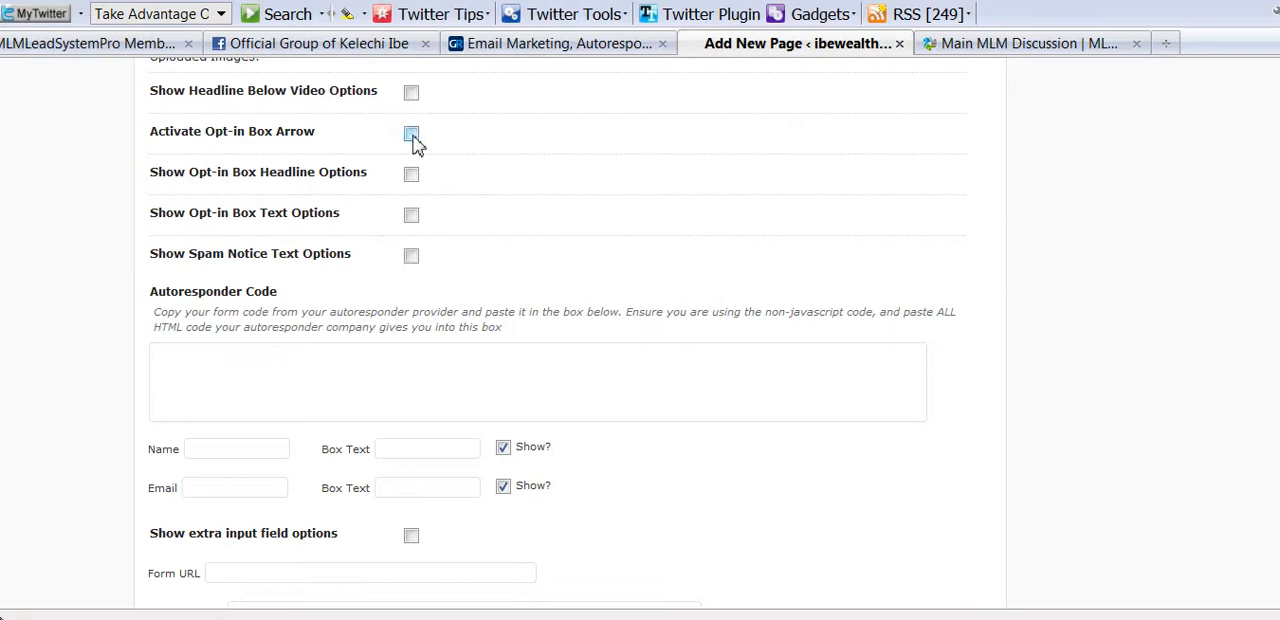
# Step: Activate the opt-in box arrow as Animated Red Arrow and enable opt-in box headline options
pyautogui.click(412, 132)
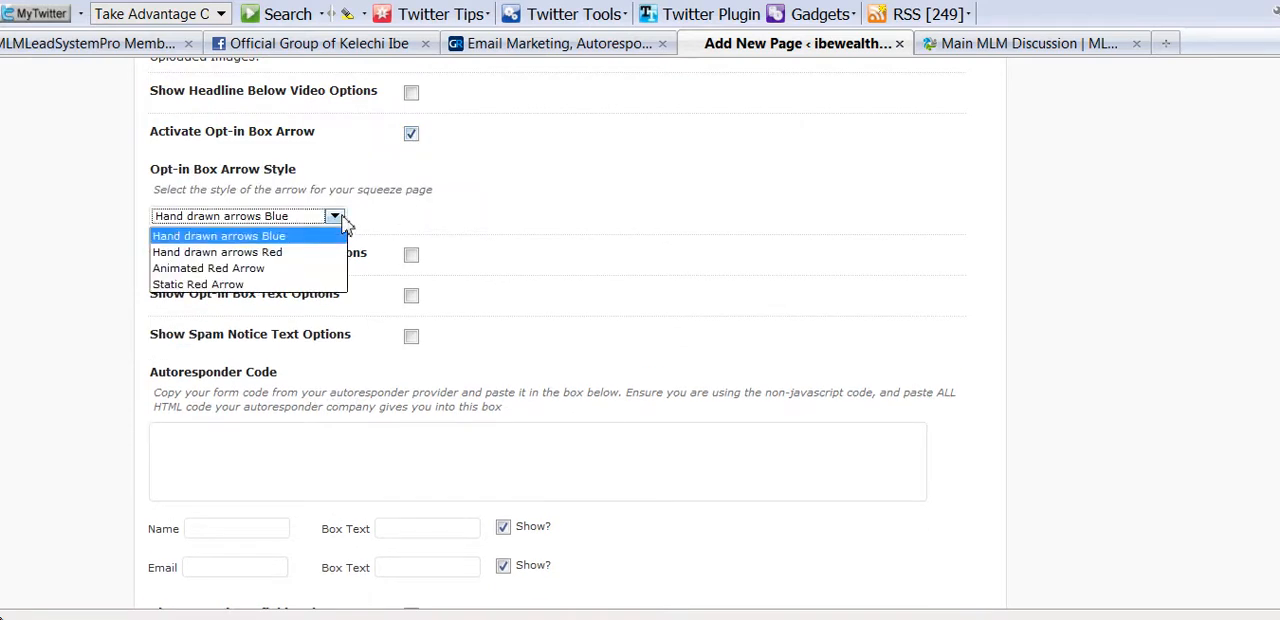
pyautogui.click(208, 268)
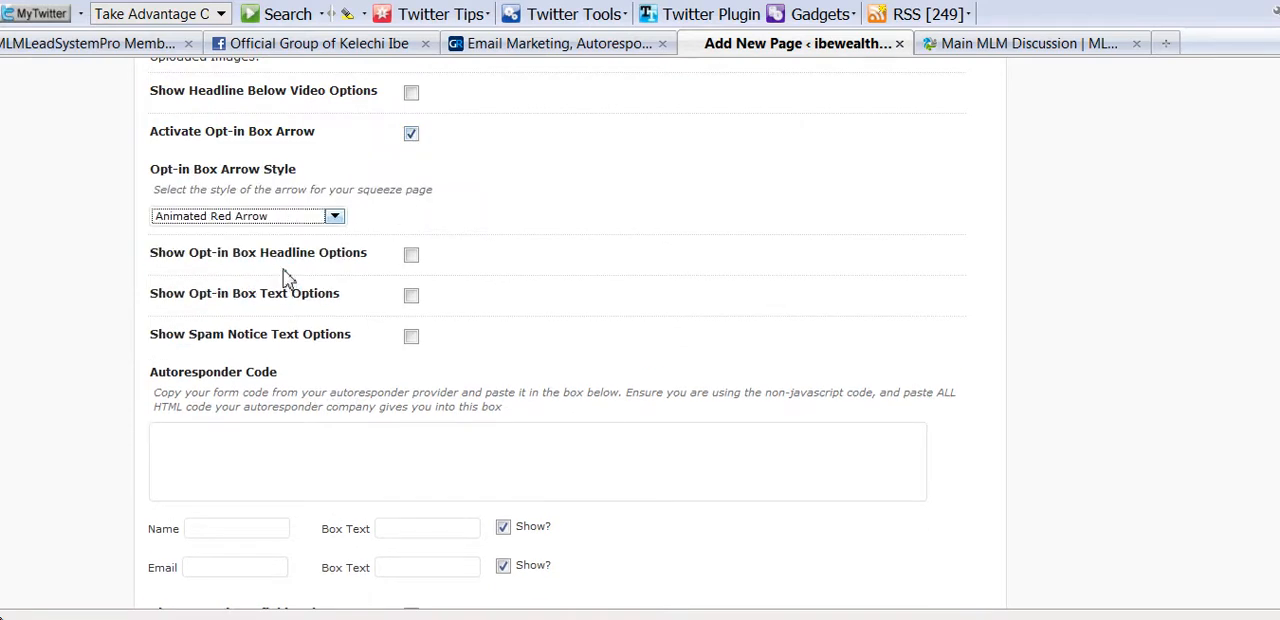
pyautogui.click(412, 254)
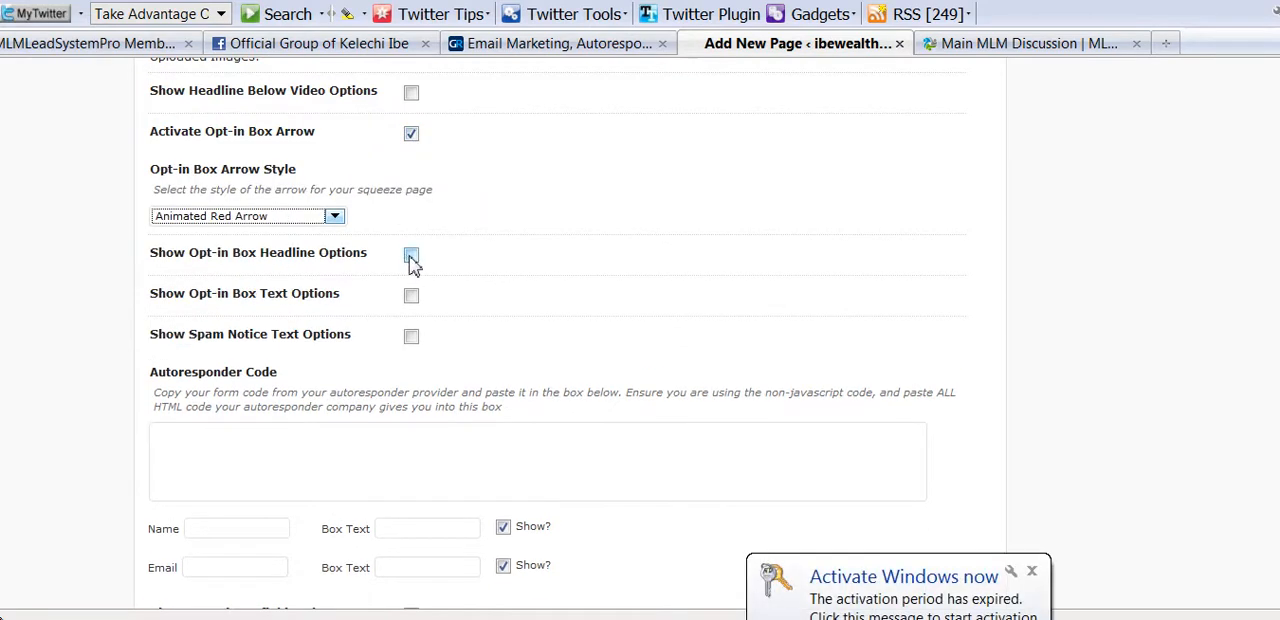
pyautogui.click(412, 254)
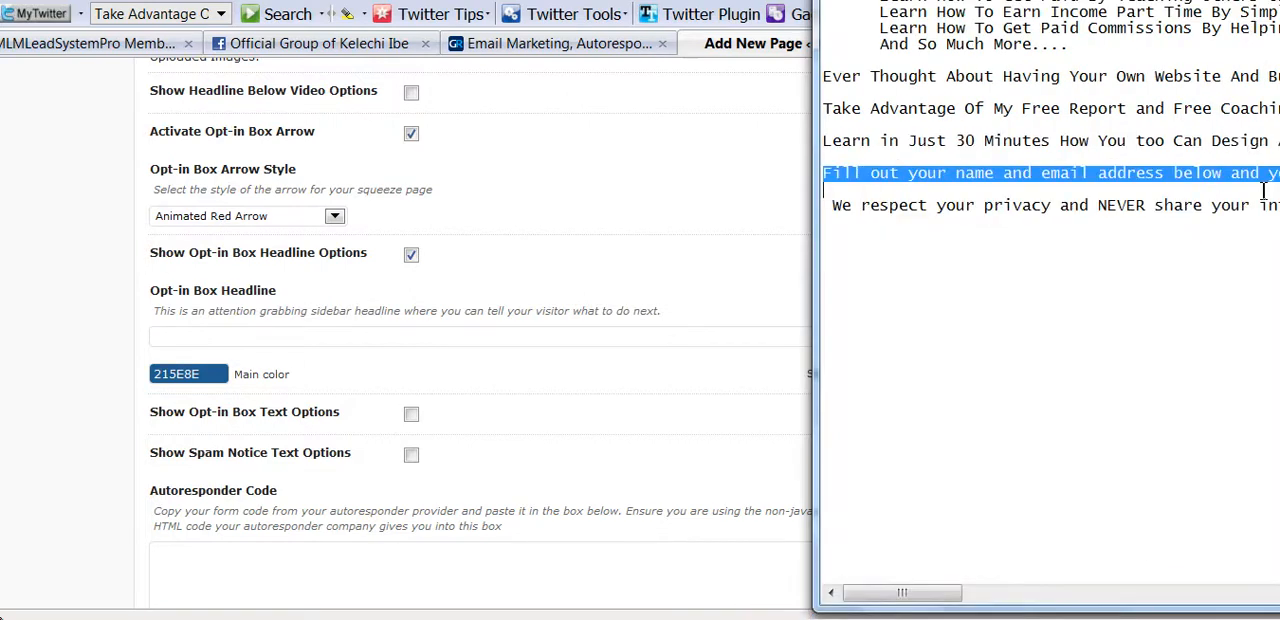
pyautogui.moveTo(600, 346)
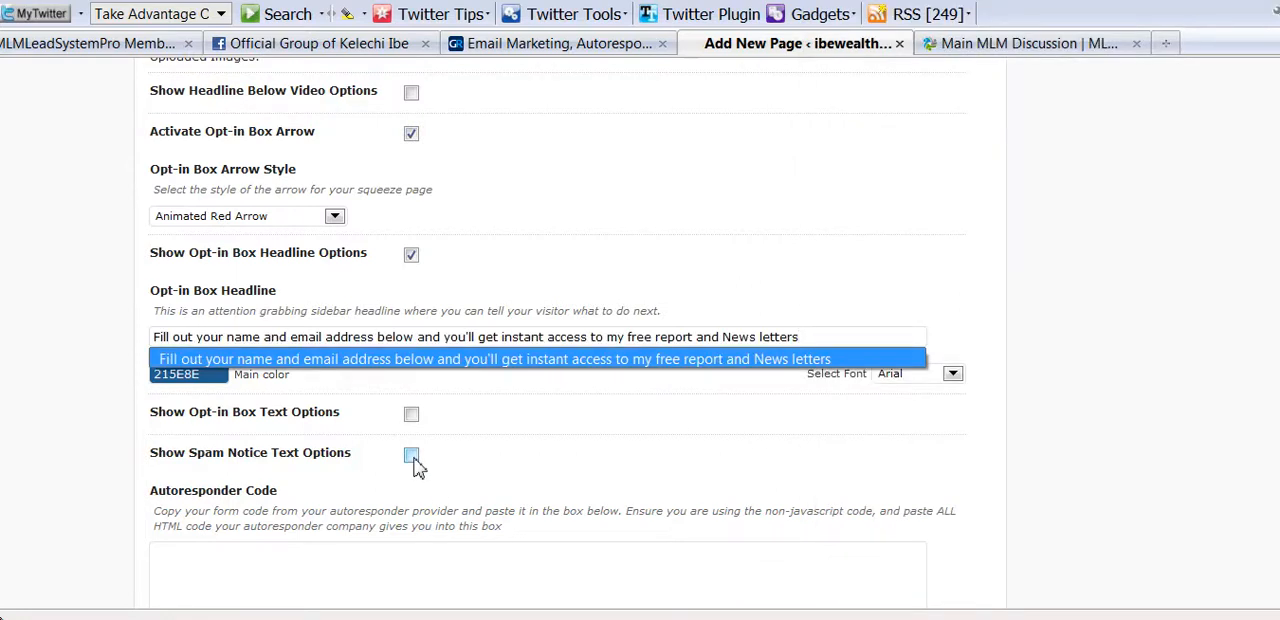
# Step: Enable the spam notice text options for the privacy guarantee
pyautogui.click(412, 454)
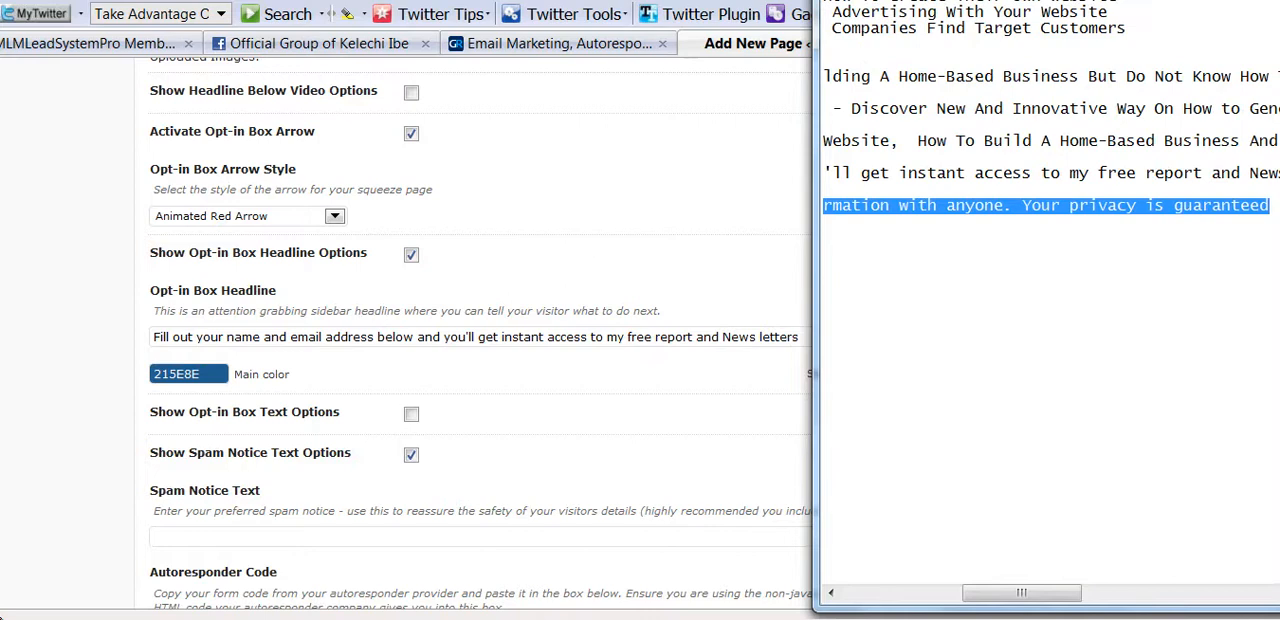
pyautogui.moveTo(504, 532)
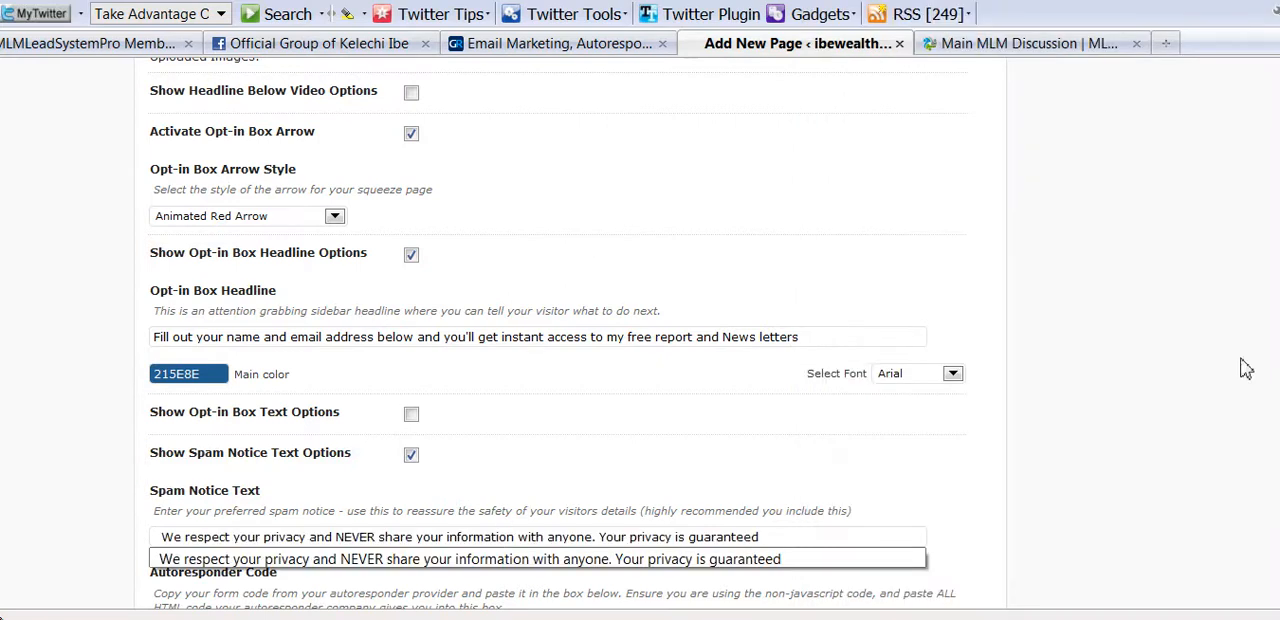
# Step: Bring the copied GetResponse web form HTML back into the Autoresponder Code box
pyautogui.scroll(-3)
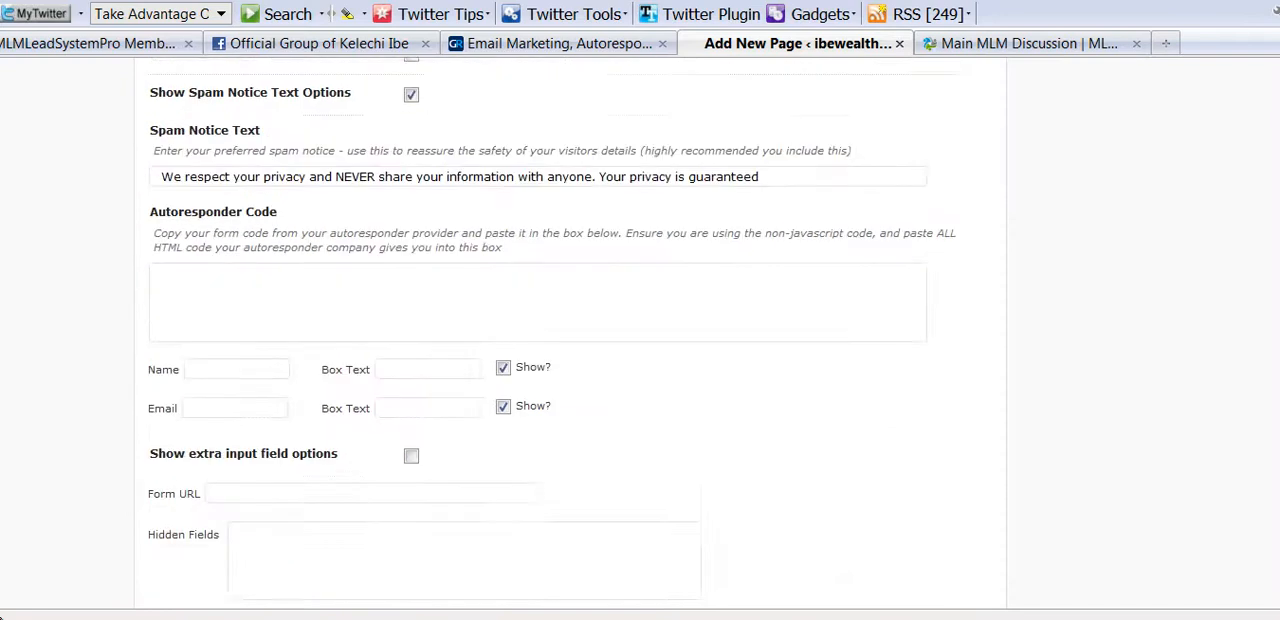
pyautogui.scroll(-3)
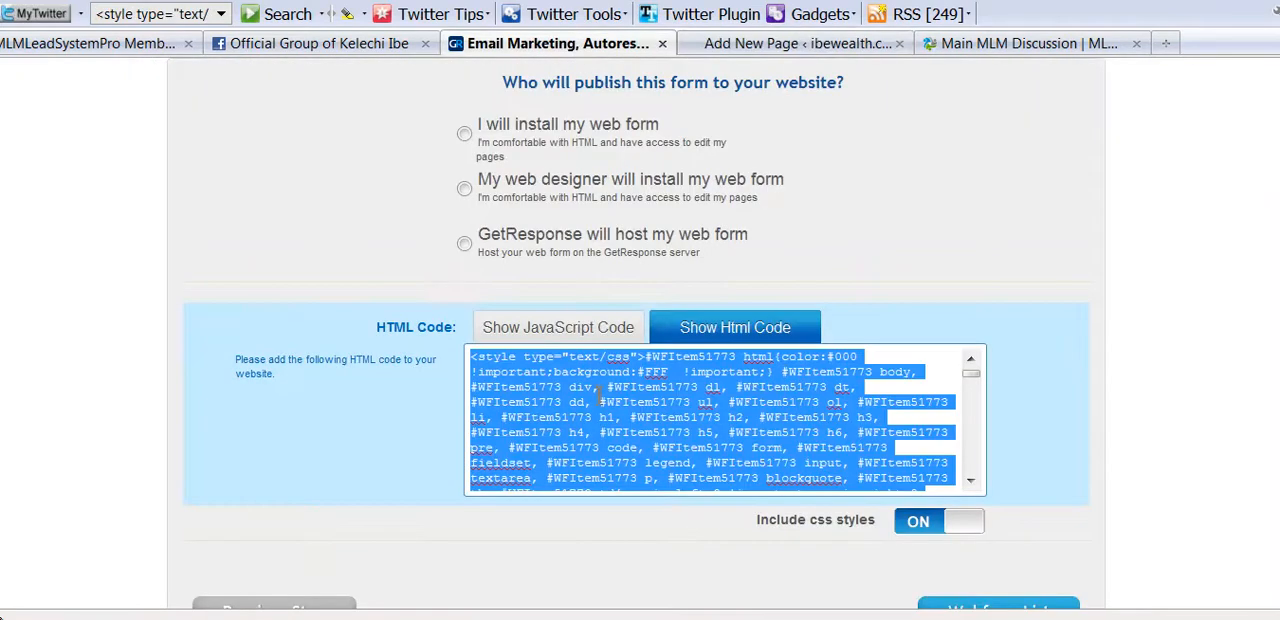
pyautogui.click(800, 44)
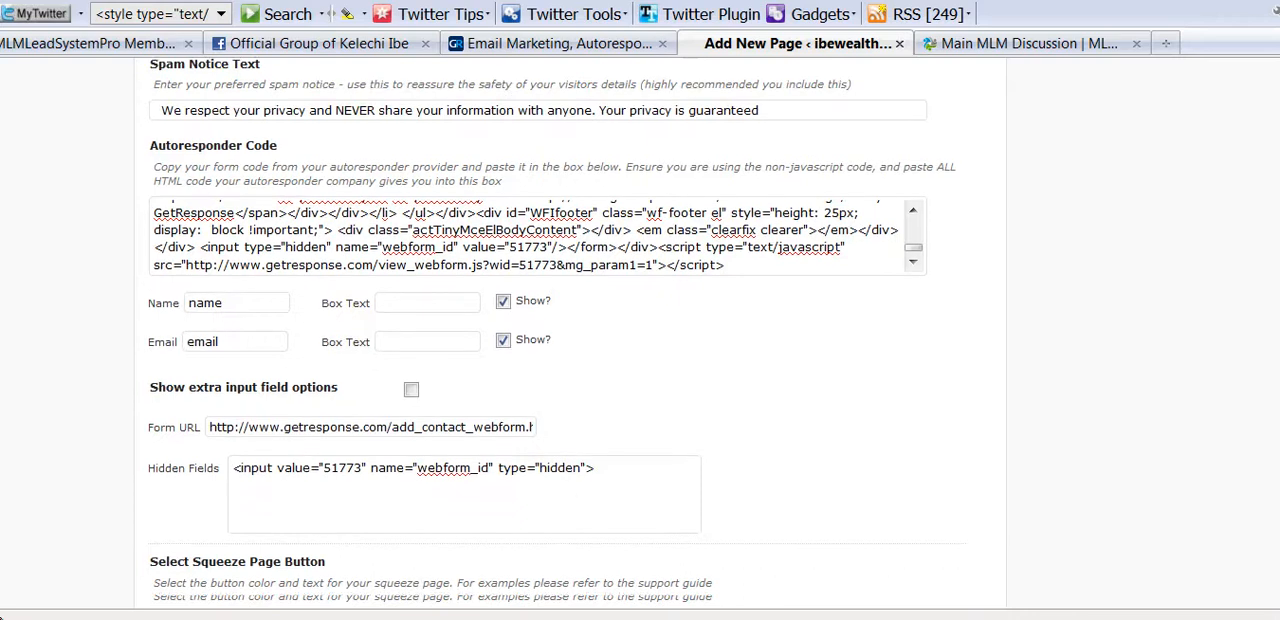
pyautogui.scroll(-3)
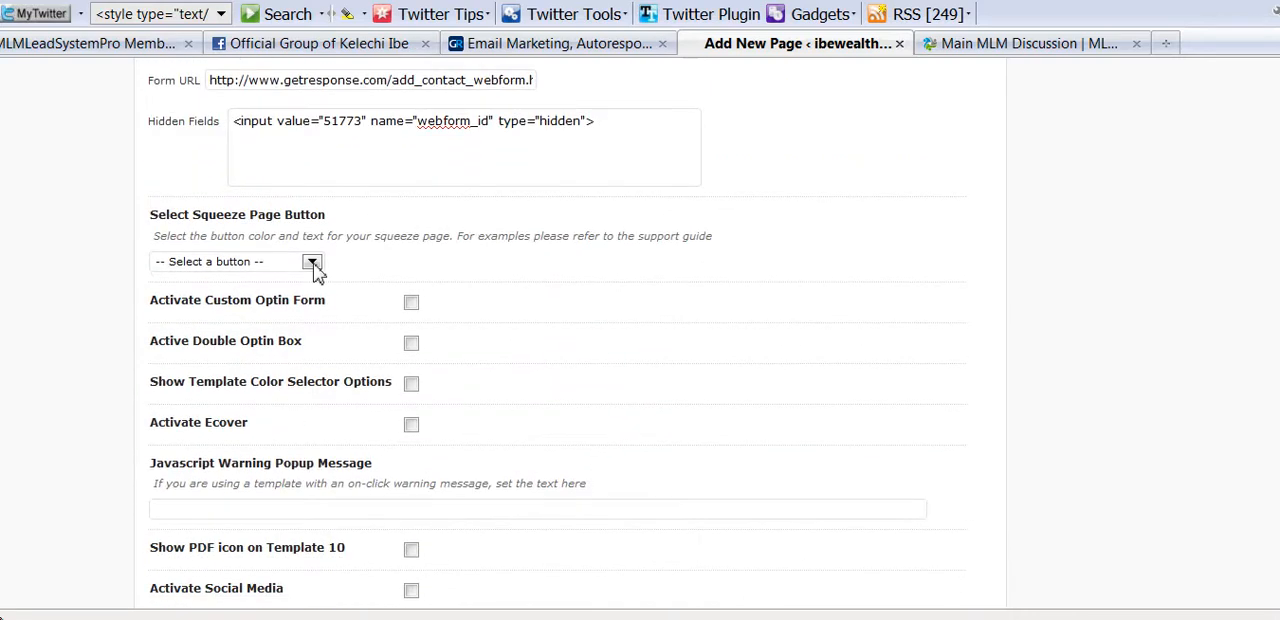
# Step: Select the Yellow Button Style 'Get Instant Access' as the squeeze page button
pyautogui.click(312, 260)
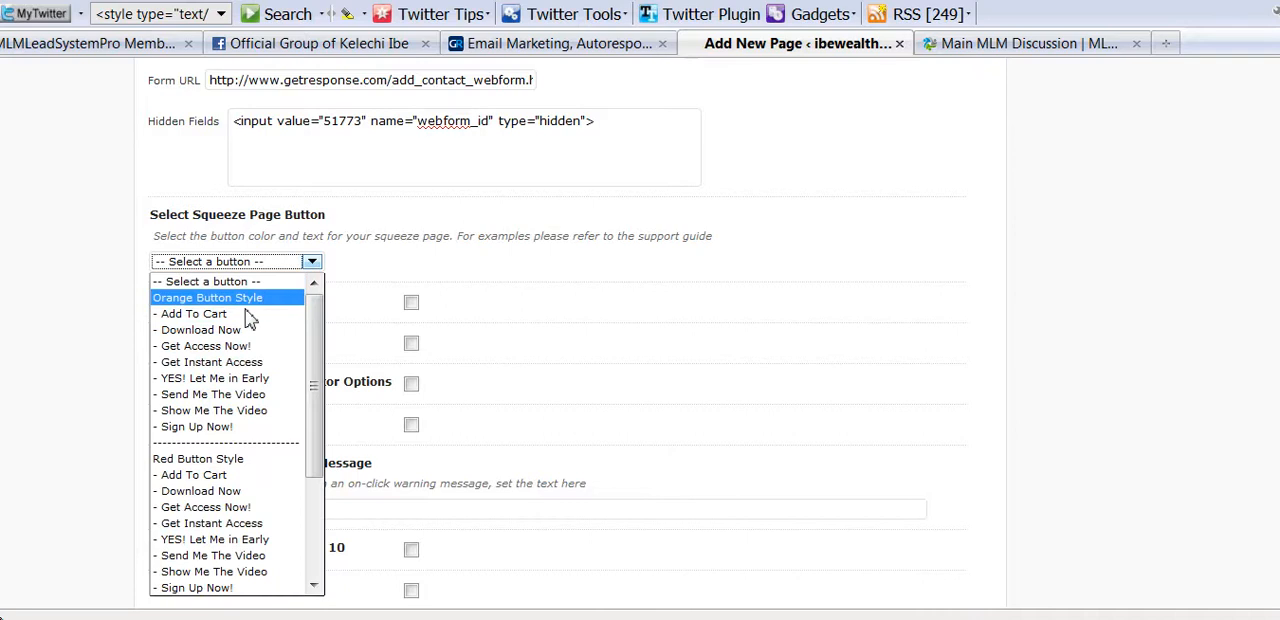
pyautogui.moveTo(204, 344)
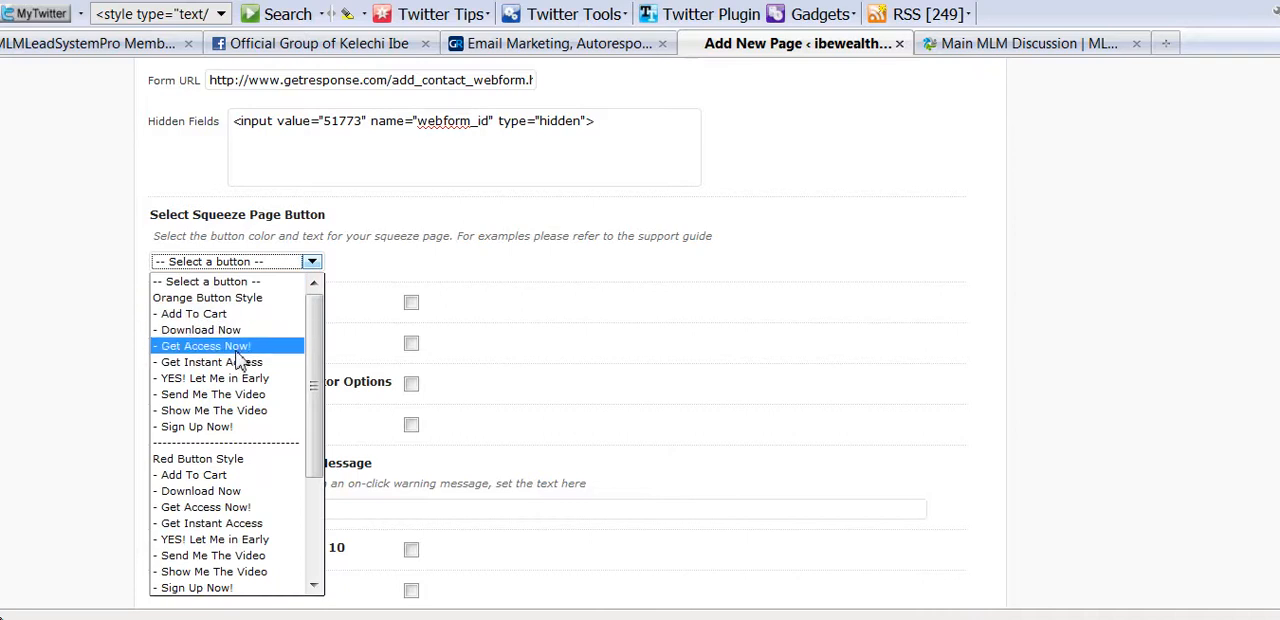
pyautogui.moveTo(212, 378)
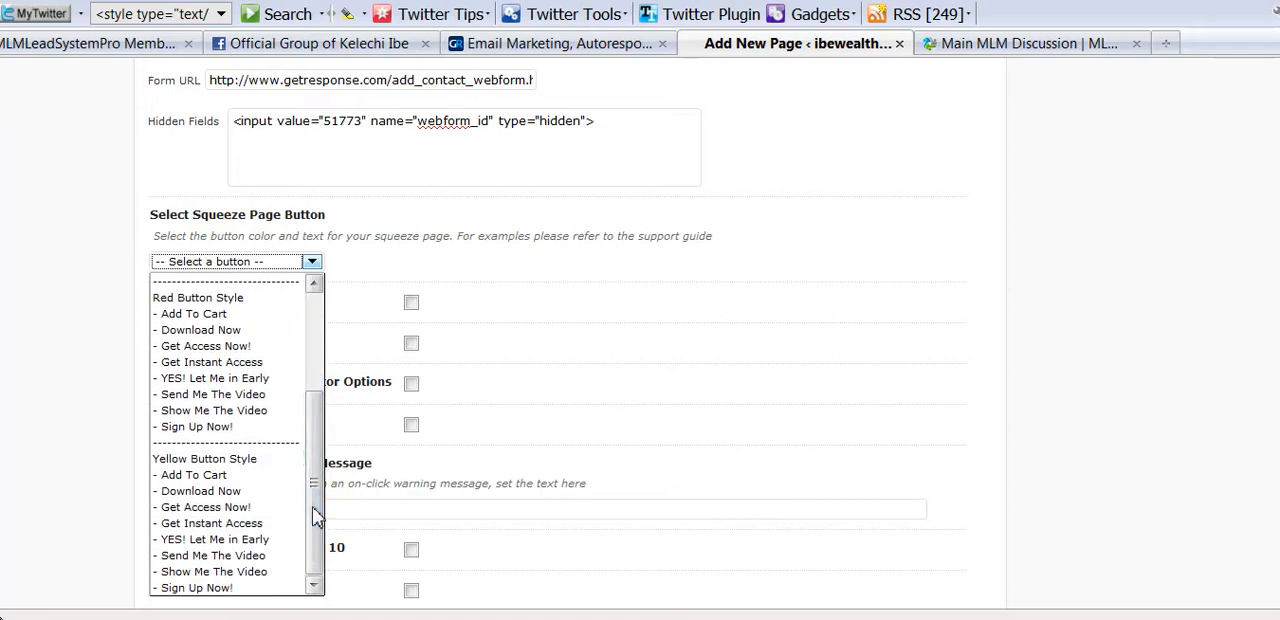
pyautogui.moveTo(210, 524)
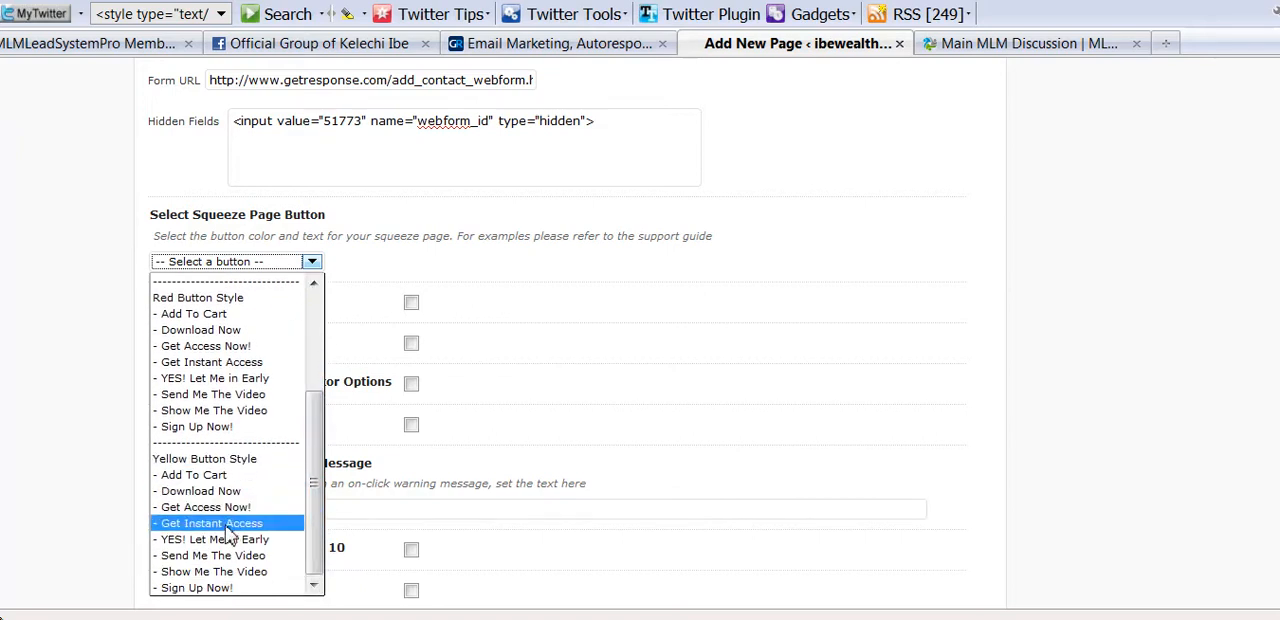
pyautogui.click(208, 524)
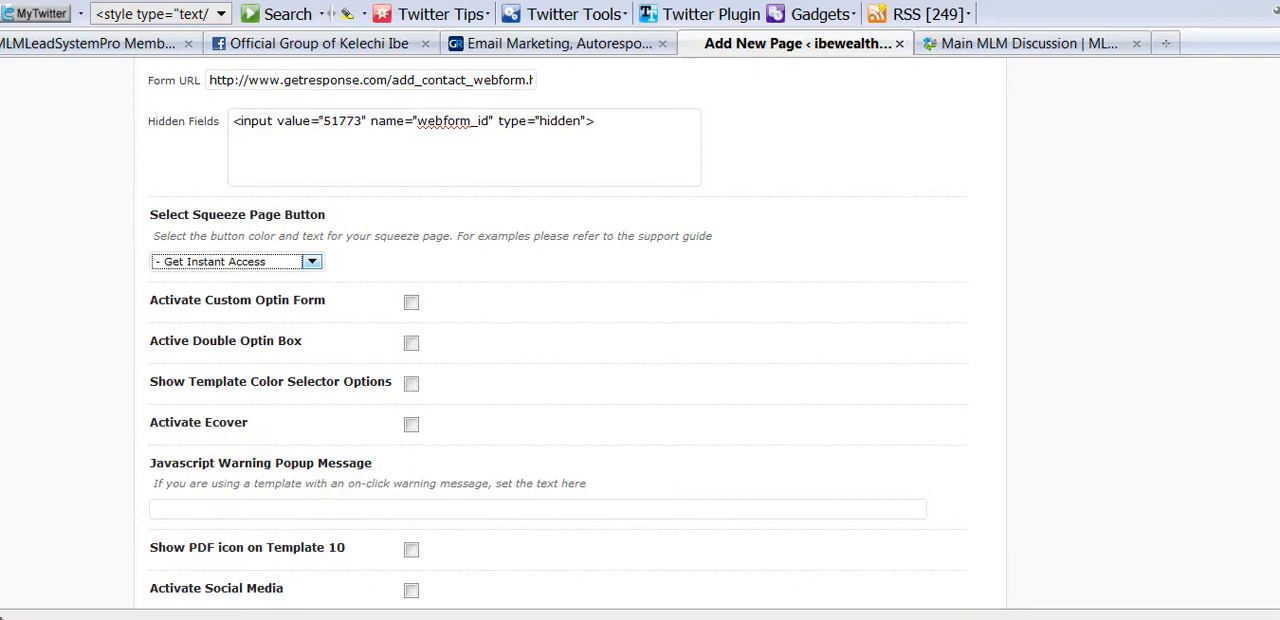
pyautogui.scroll(-3)
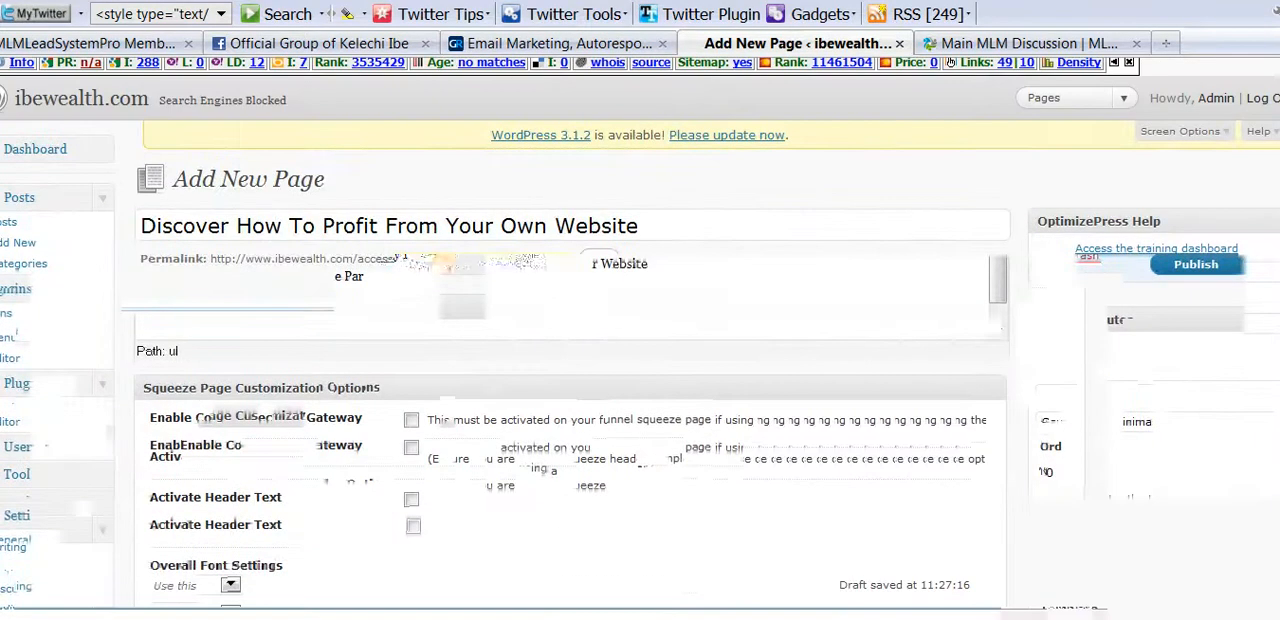
# Step: Publish the page and view its live version from the Page published notice
pyautogui.click(1236, 482)
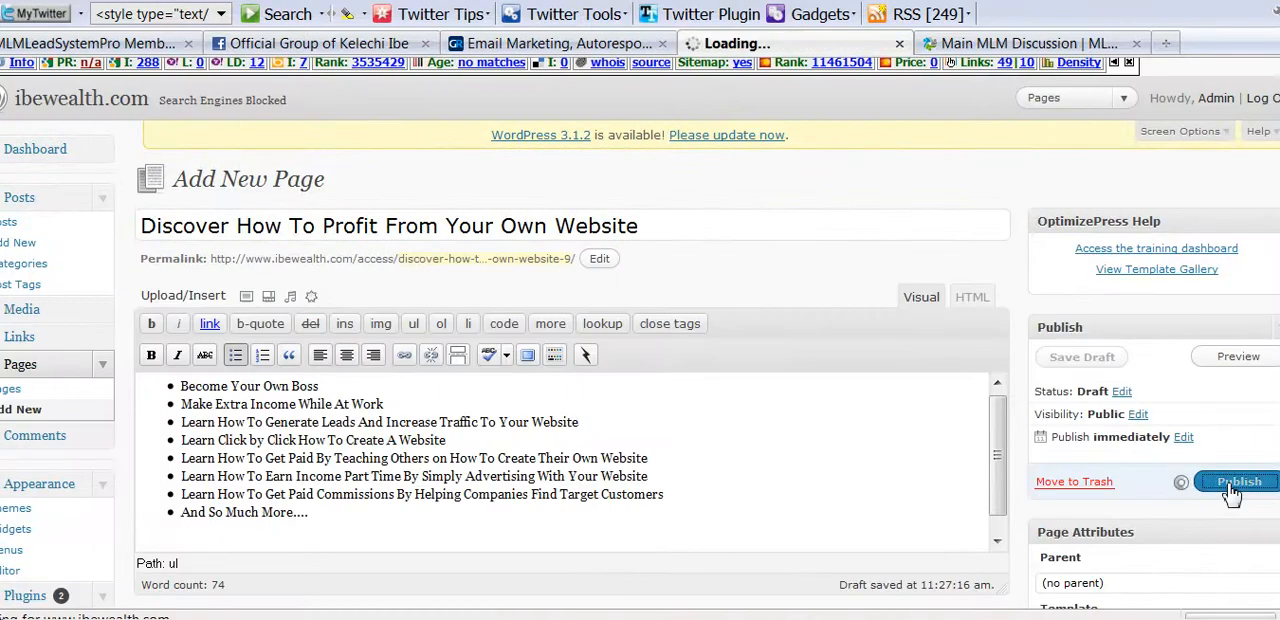
pyautogui.click(1240, 482)
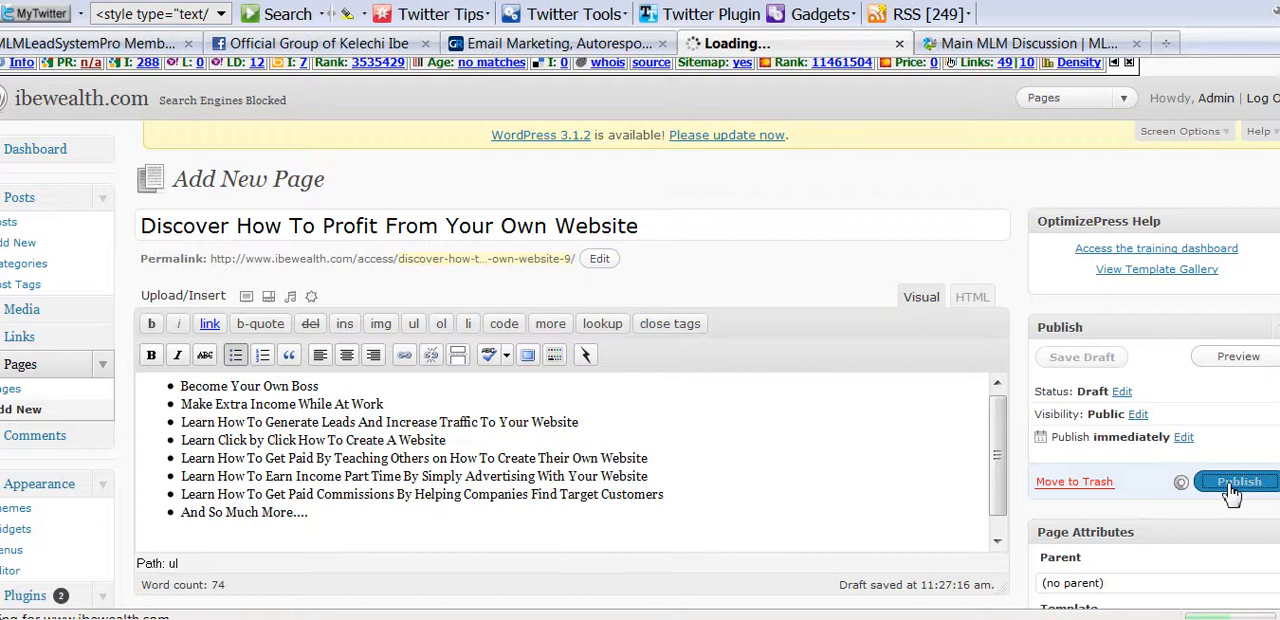
pyautogui.click(1236, 480)
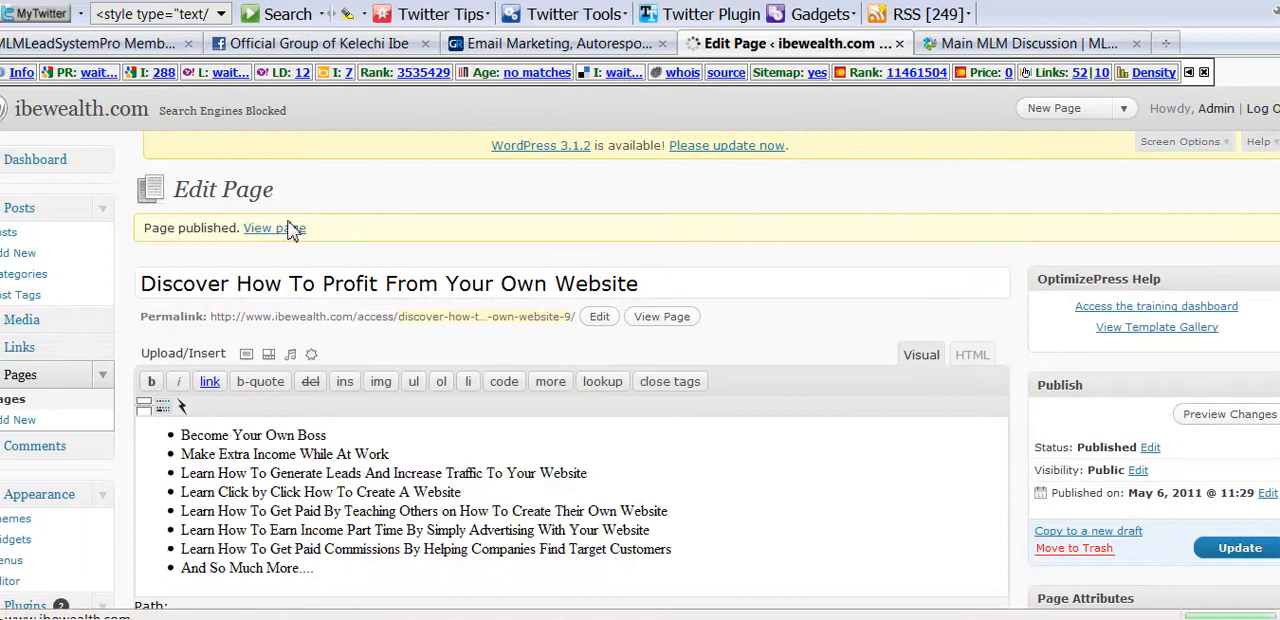
pyautogui.click(274, 228)
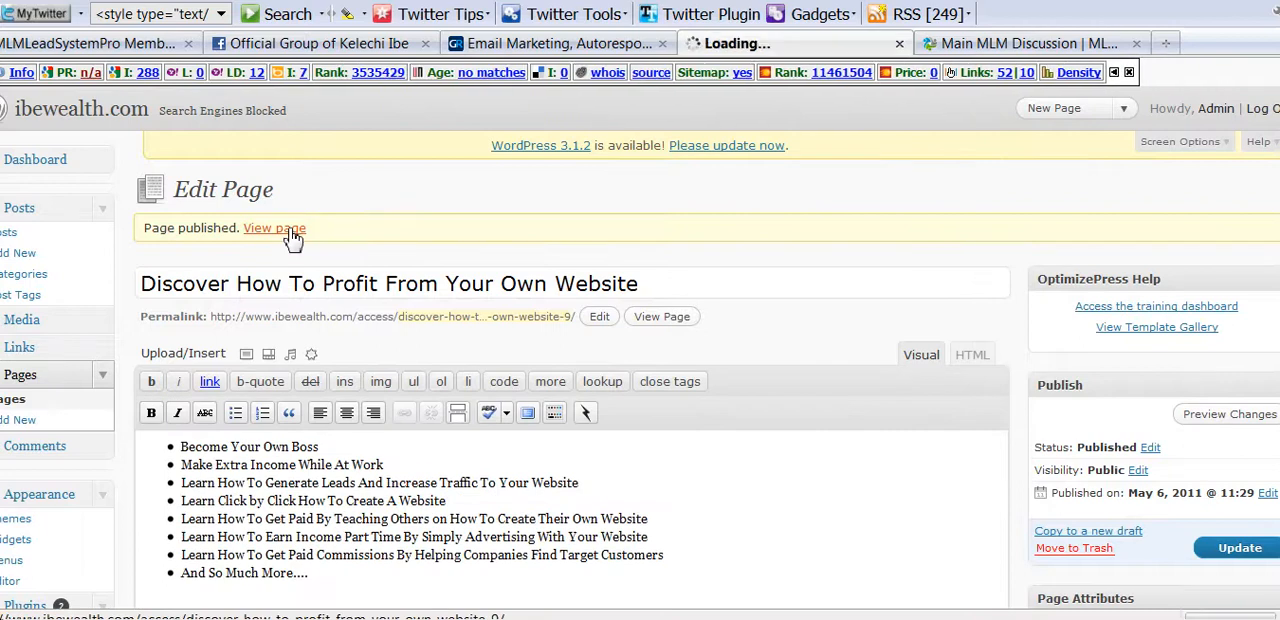
pyautogui.click(274, 228)
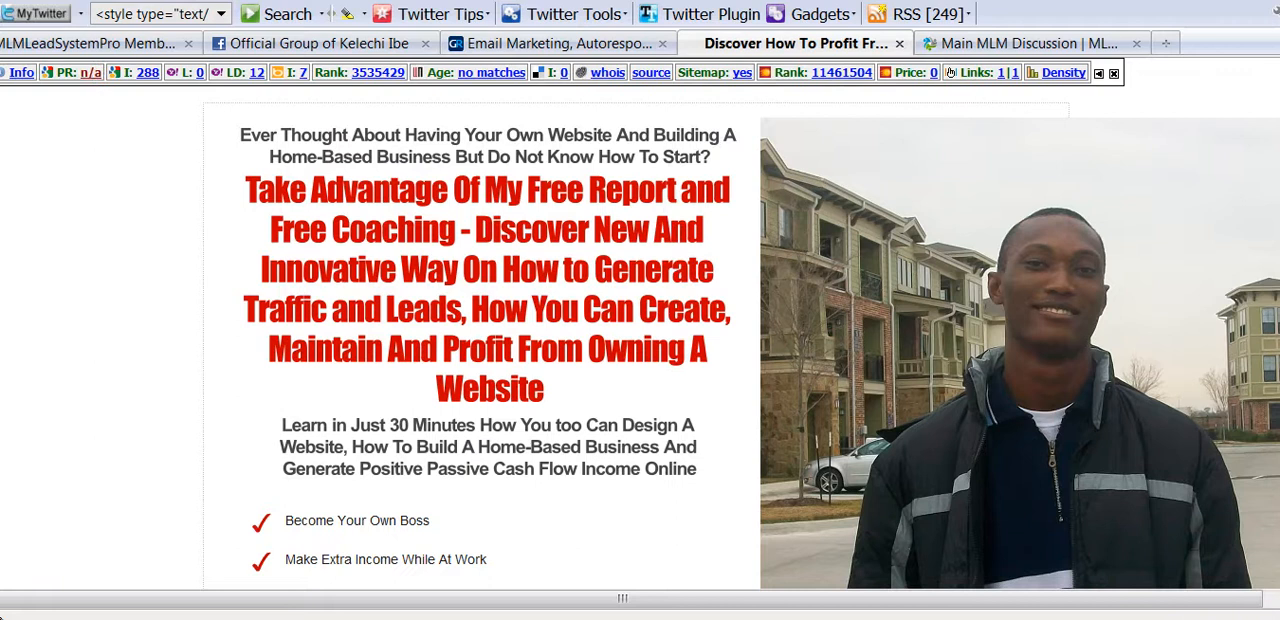
pyautogui.scroll(-3)
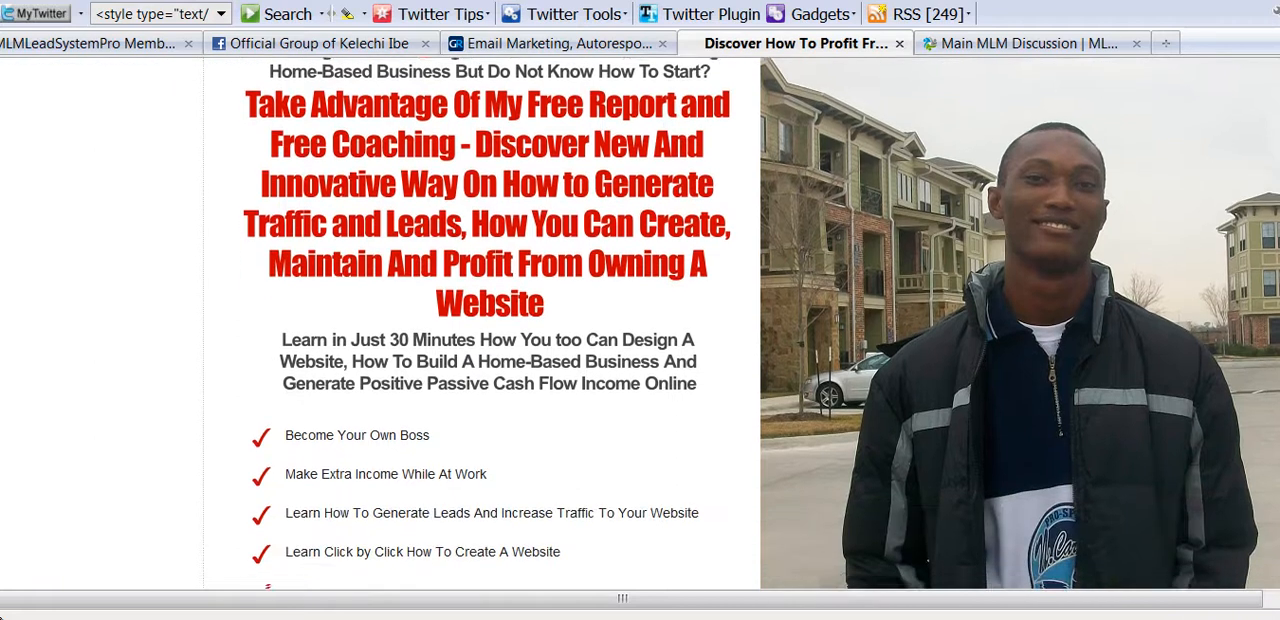
pyautogui.scroll(-3)
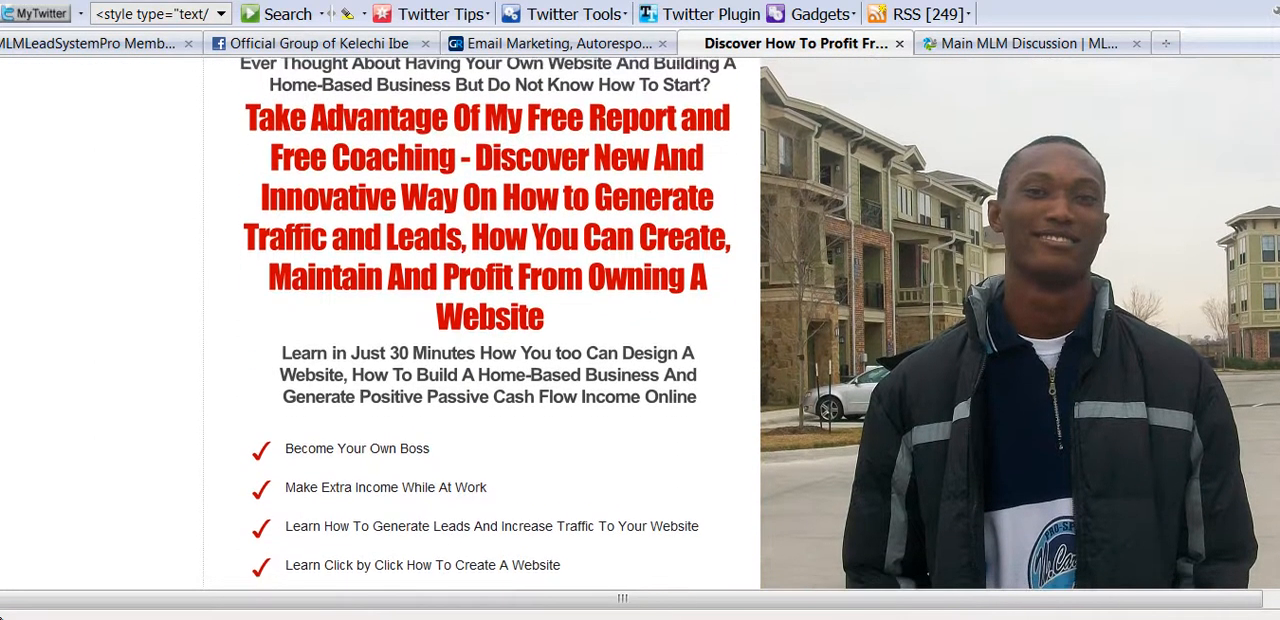
pyautogui.scroll(-3)
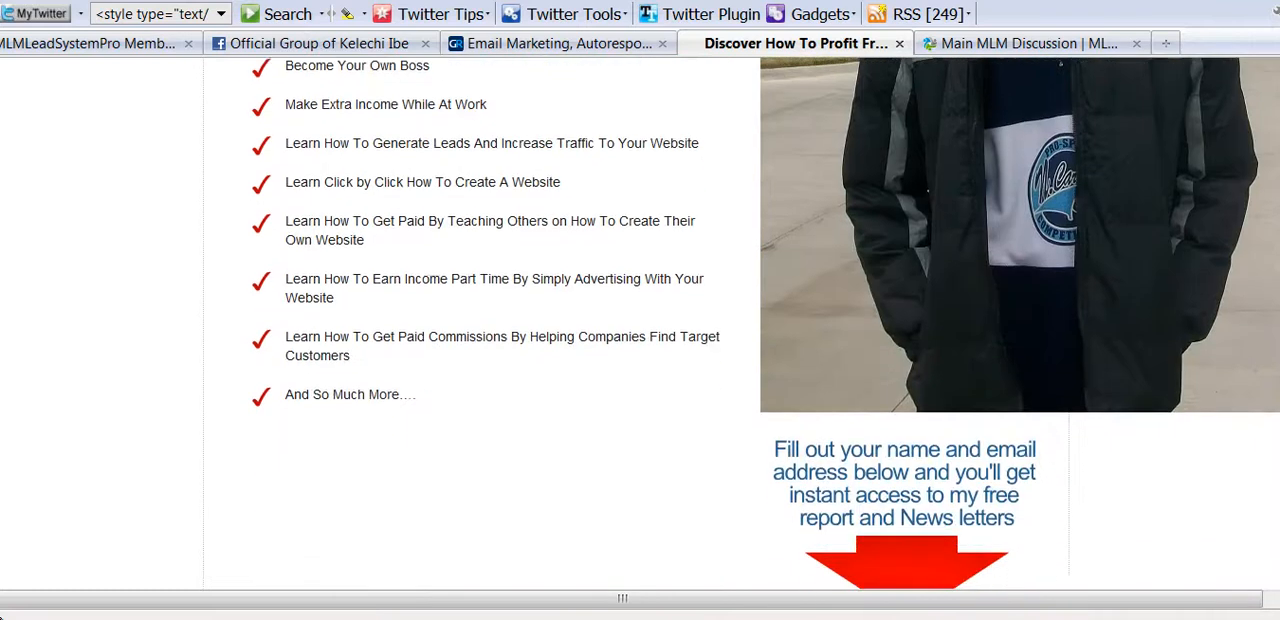
pyautogui.scroll(-3)
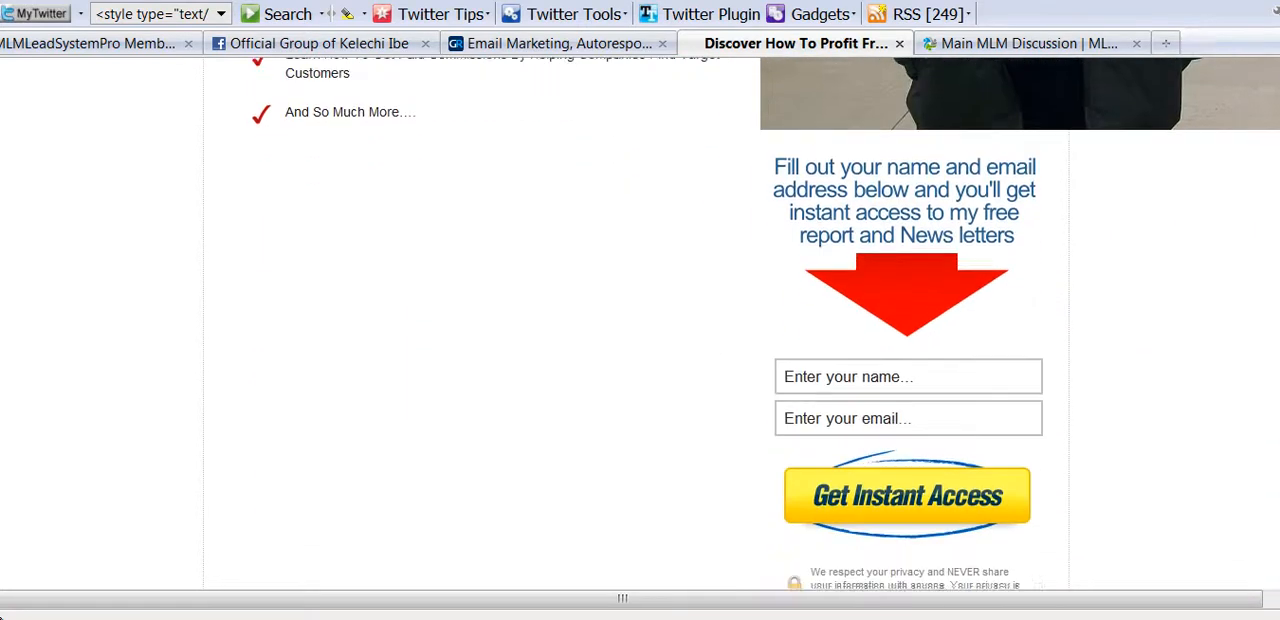
pyautogui.scroll(-3)
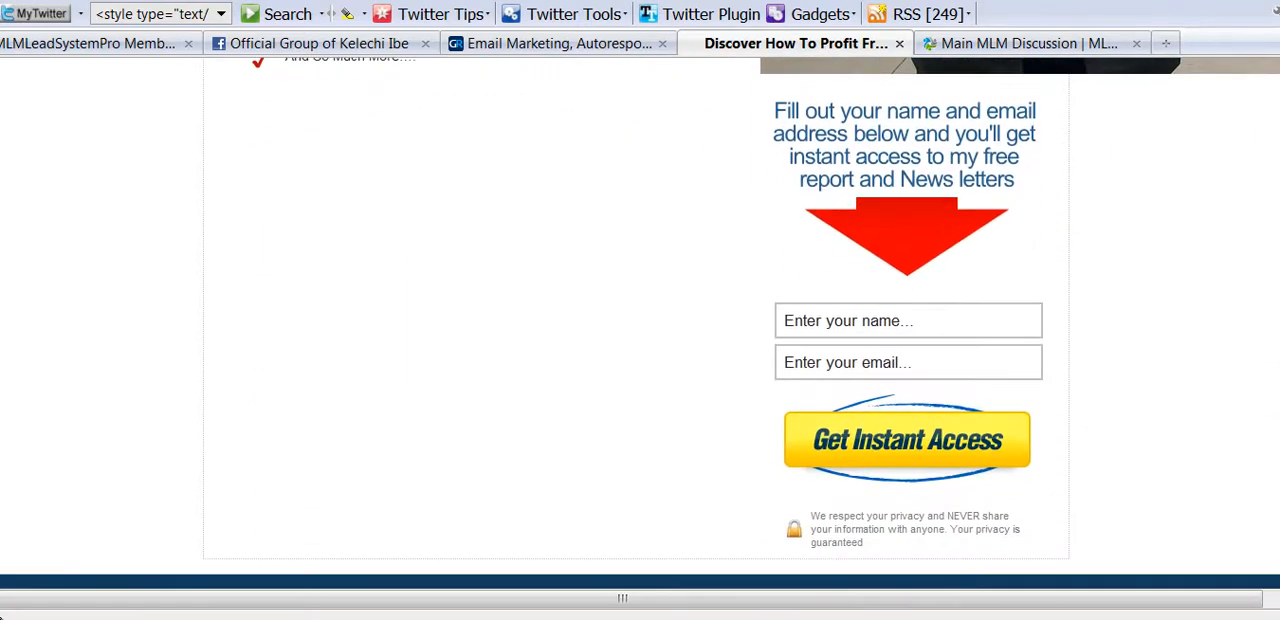
pyautogui.scroll(-3)
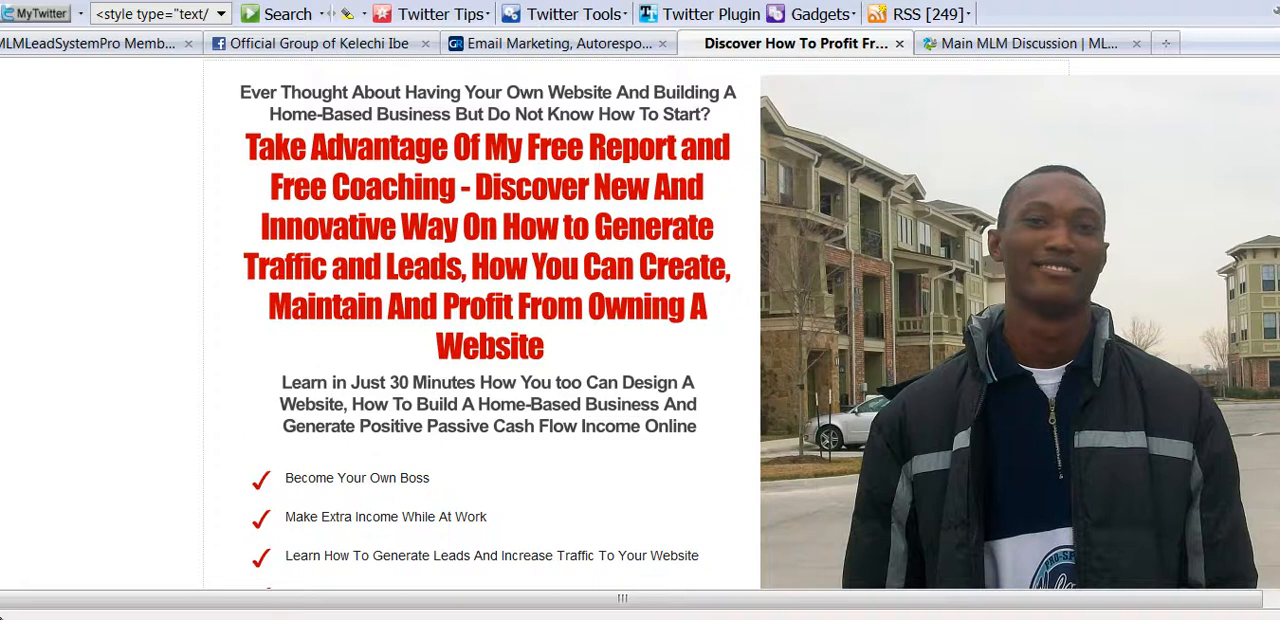
pyautogui.scroll(-3)
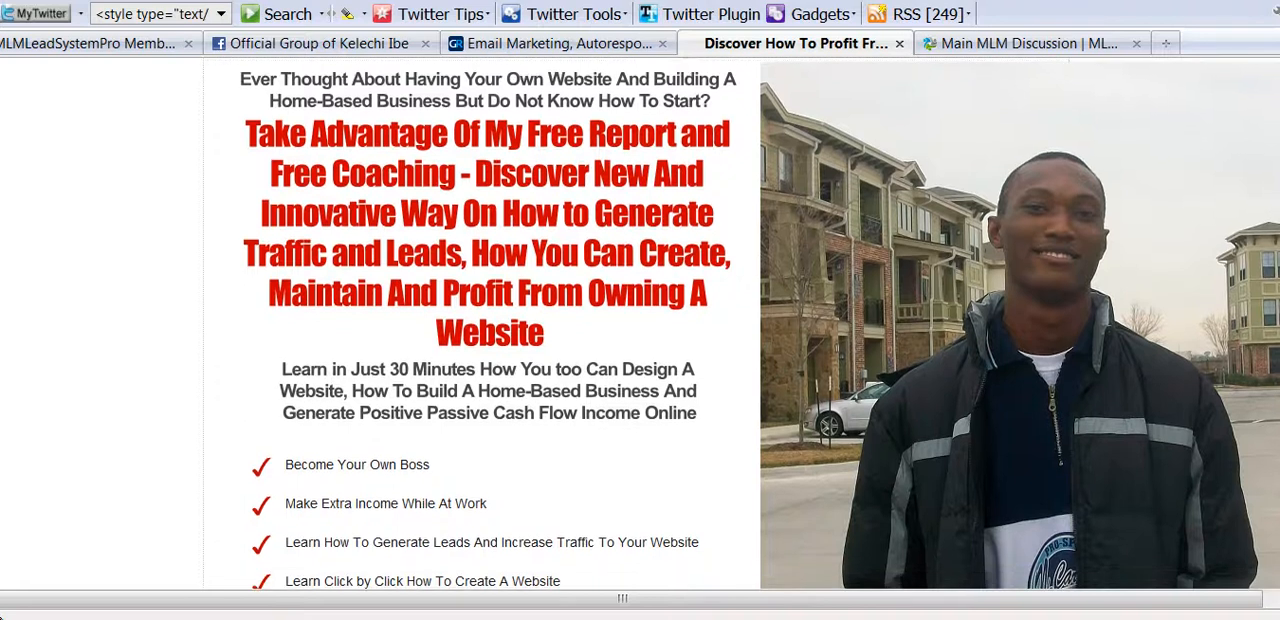
pyautogui.scroll(-3)
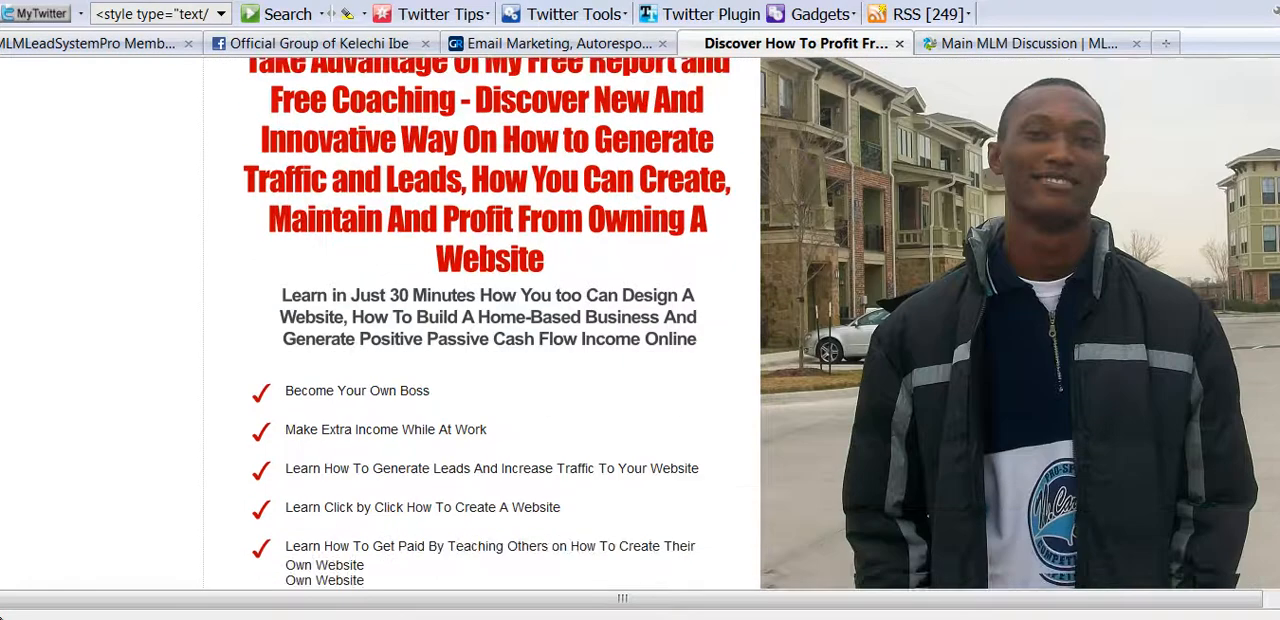